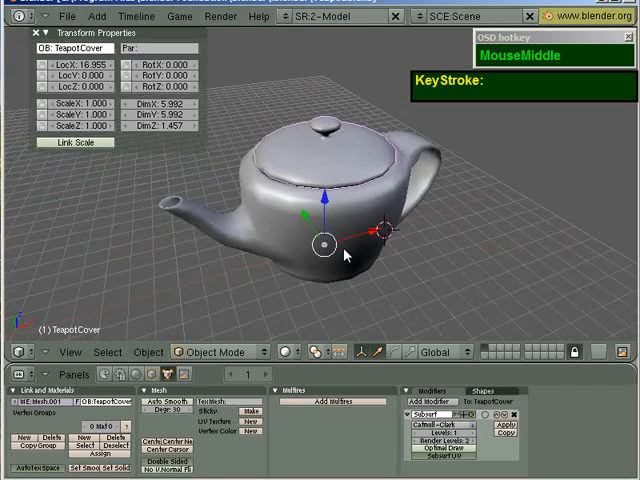
Step: Reset to a fresh default scene with Ctrl+X and delete the default cube
scroll("up", 3)
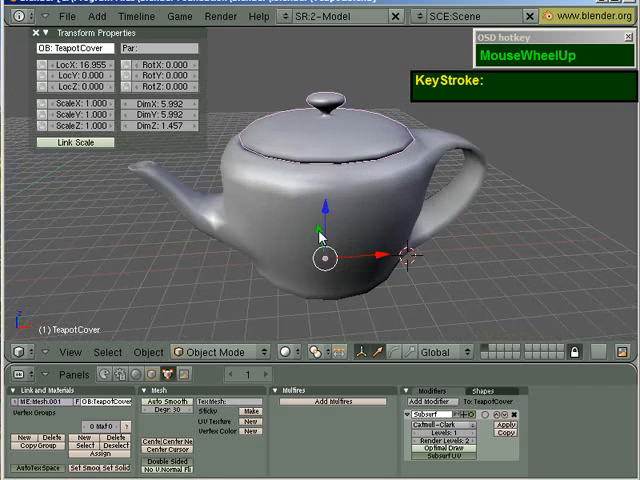
scroll("down", 3)
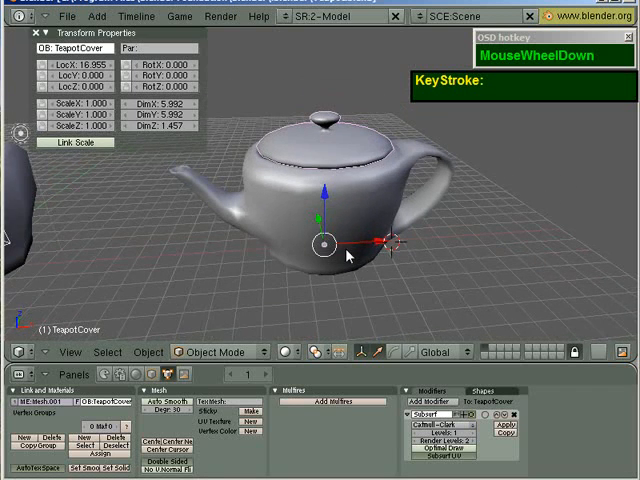
mouse_move(376, 262)
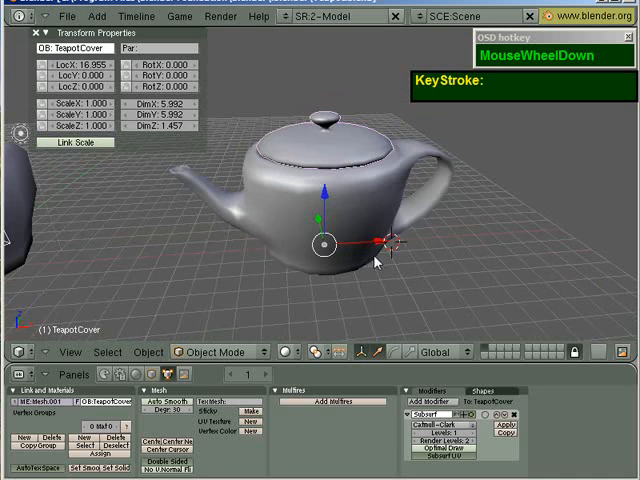
scroll("down", 3)
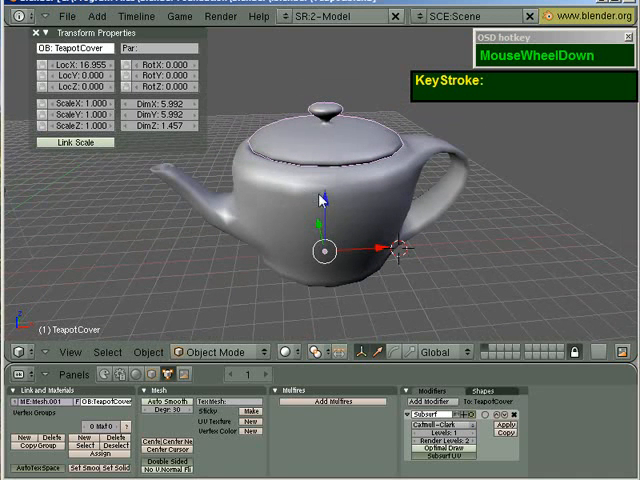
key("ctrl+x")
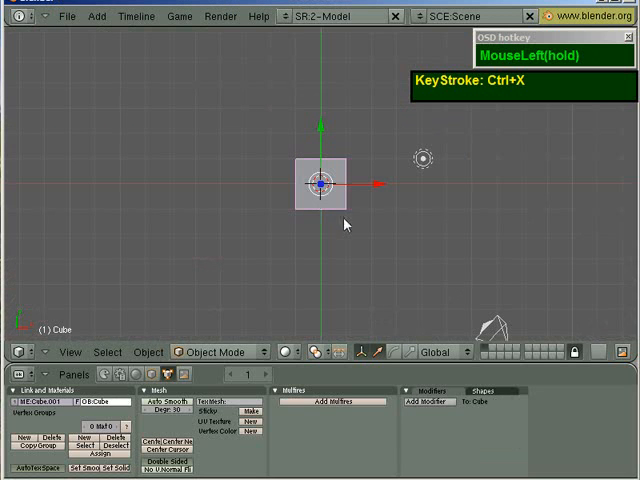
key("x")
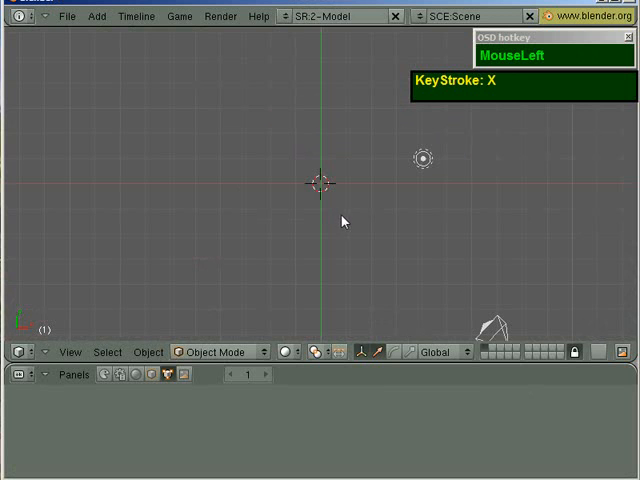
Step: Add a new Bézier curve at the origin and orbit around it
key("space")
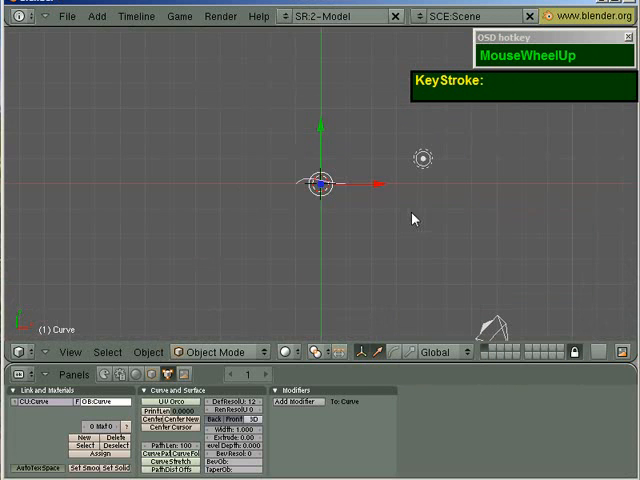
key("x")
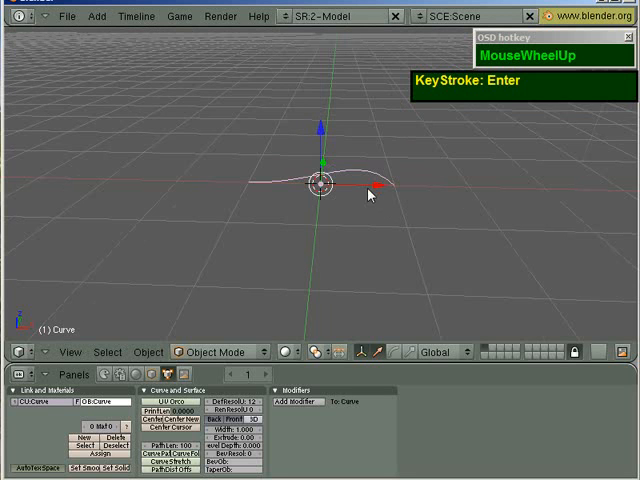
left_click_drag(370, 184, 524, 188)
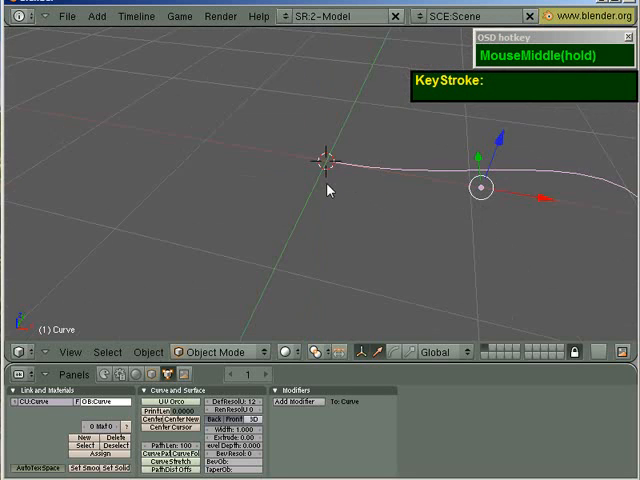
scroll("down", 3)
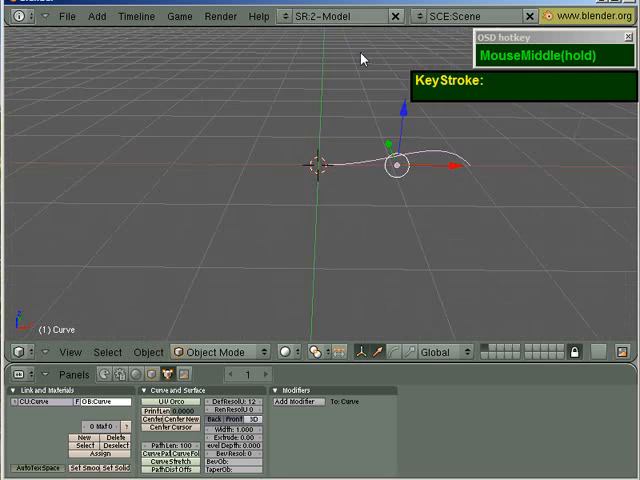
scroll("down", 3)
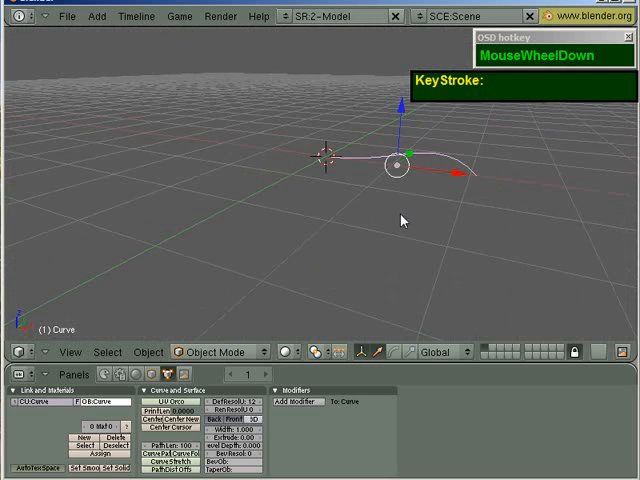
Step: Enter Edit Mode on the curve and move its control points to reshape it
key("Tab")
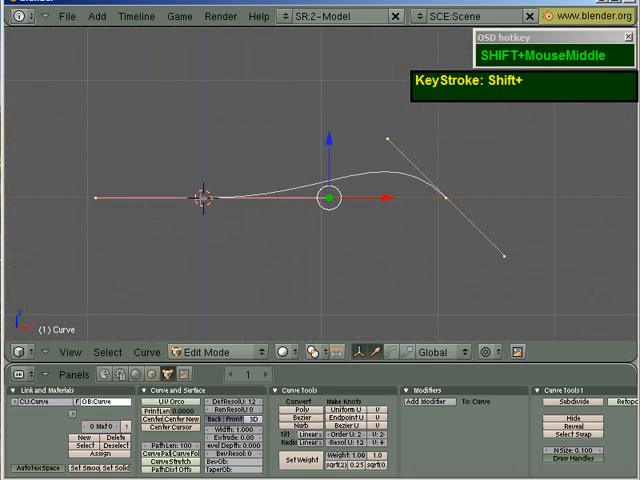
scroll("down", 3)
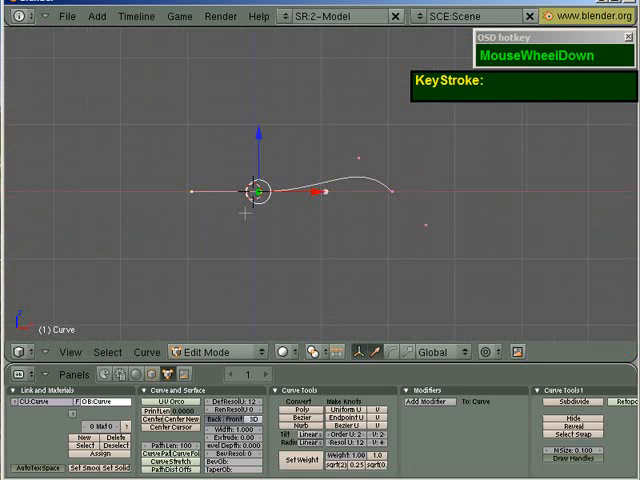
key("g")
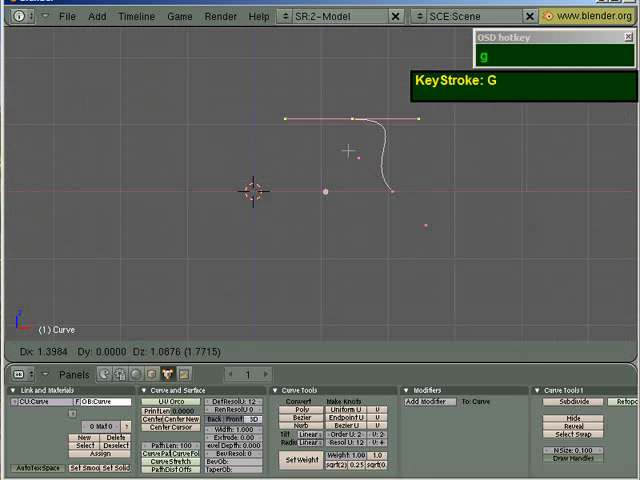
scroll("up", 3)
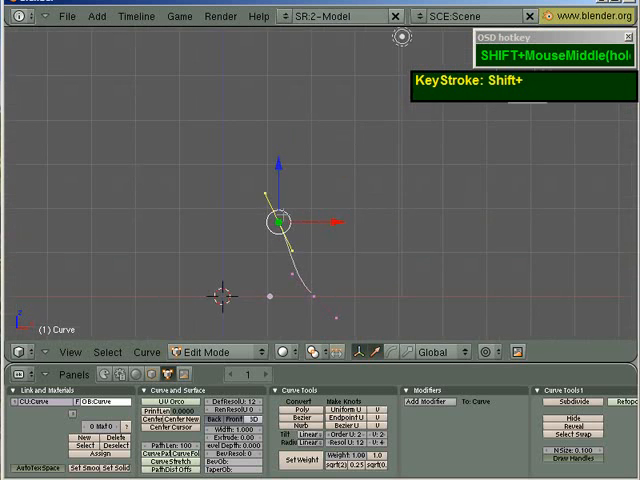
key("g")
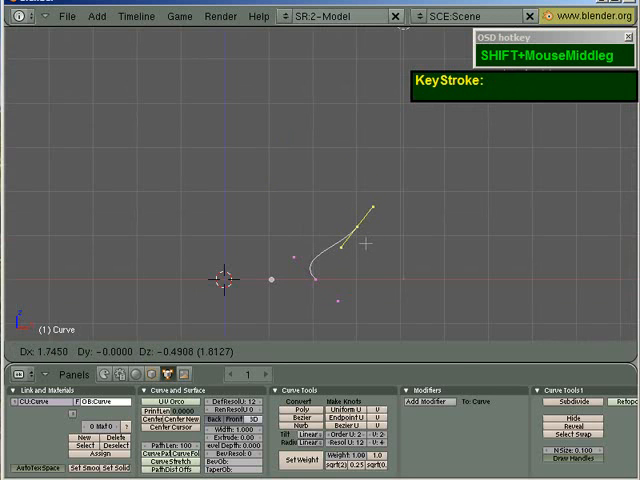
scroll("down", 3)
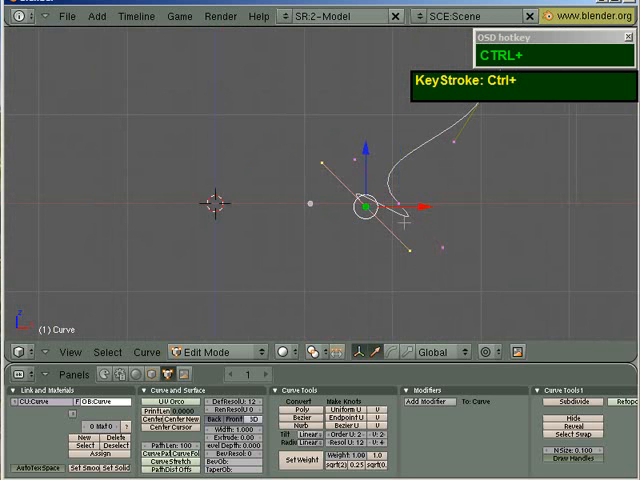
Step: Extend the curve with new control points into a longer curving profile
key("shift+h")
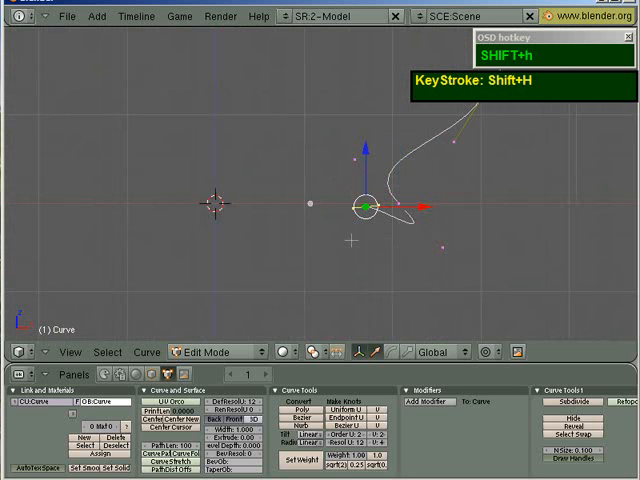
key("ctrl")
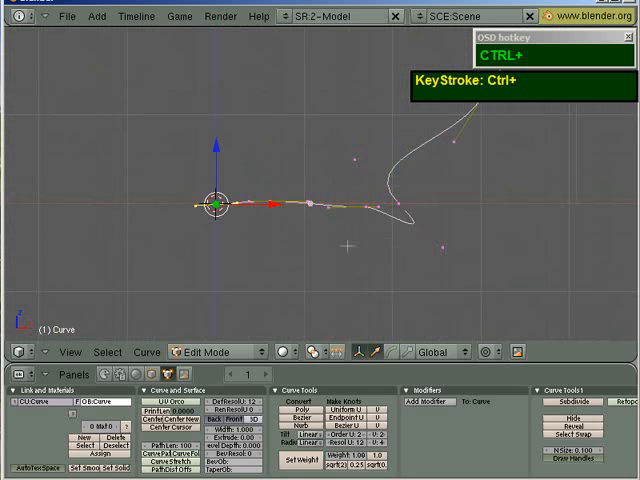
scroll("down", 3)
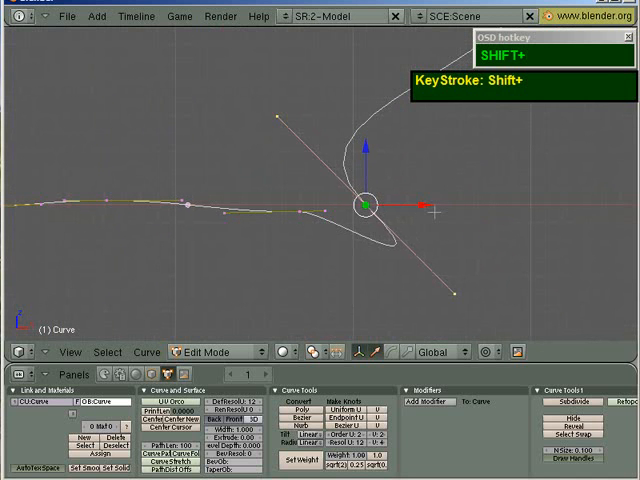
Step: Extrude and move many more points, stretching the curve into a long arc looping back near its start
key("g")
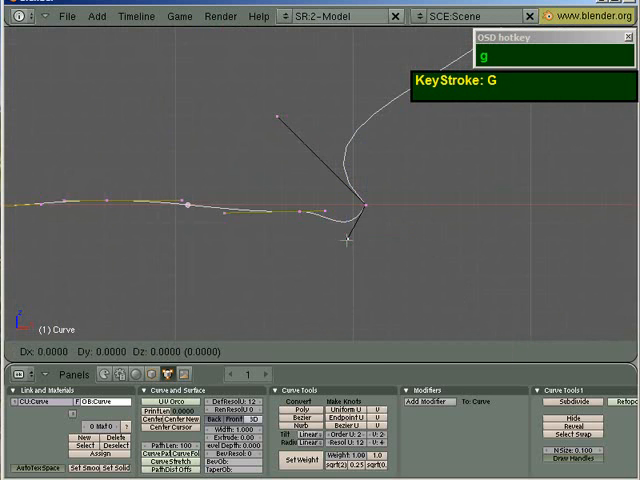
right_click(300, 212)
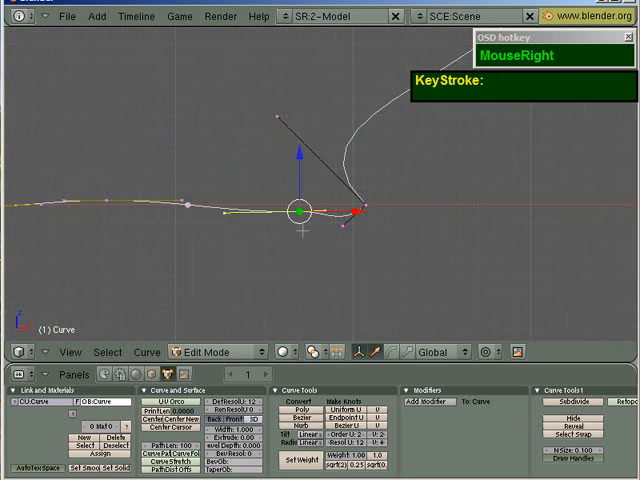
key("x")
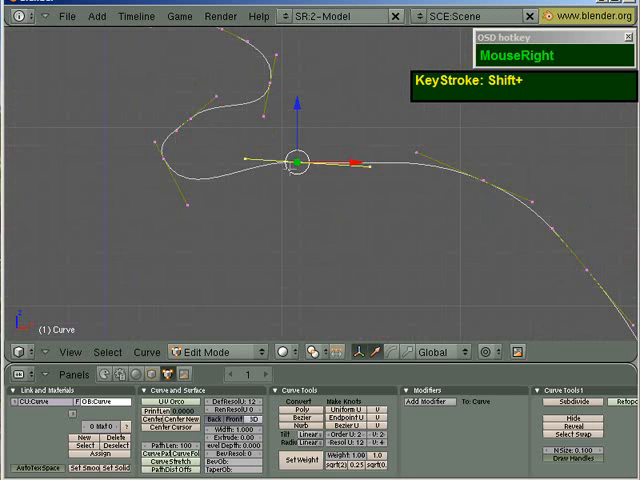
scroll("down", 3)
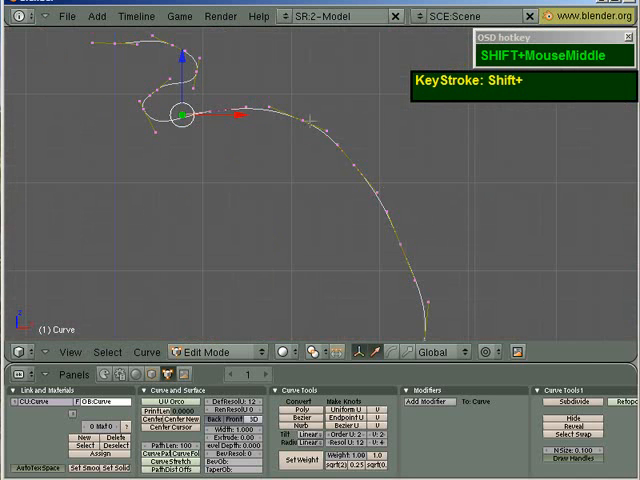
scroll("up", 3)
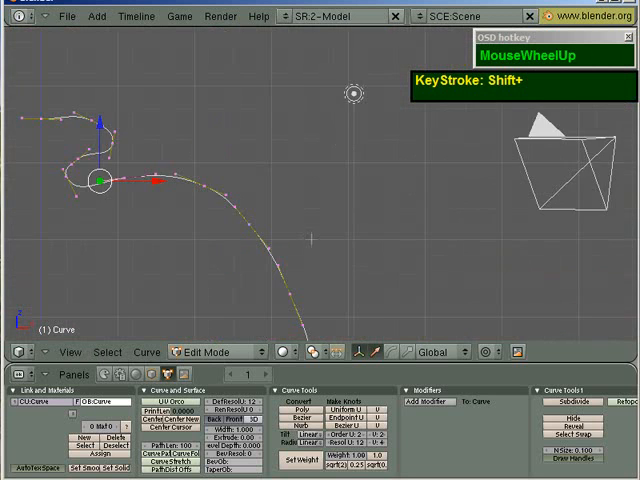
scroll("down", 3)
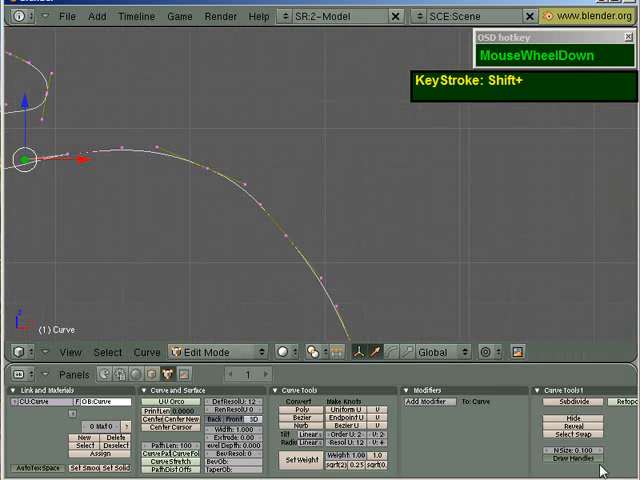
scroll("down", 3)
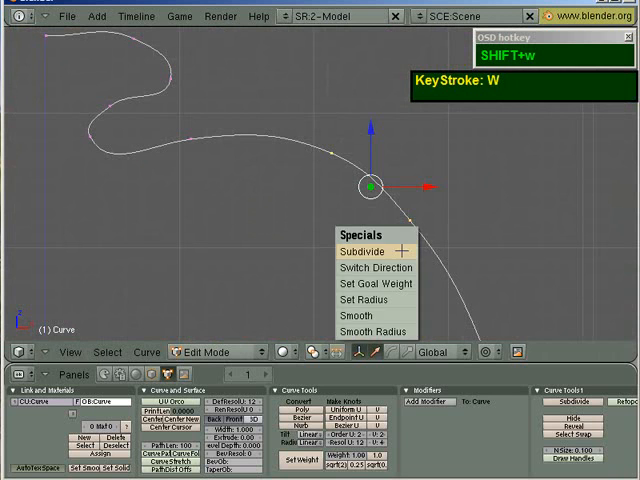
Step: Erase one segment between two selected points, splitting the arc into two pieces
right_click(376, 184)
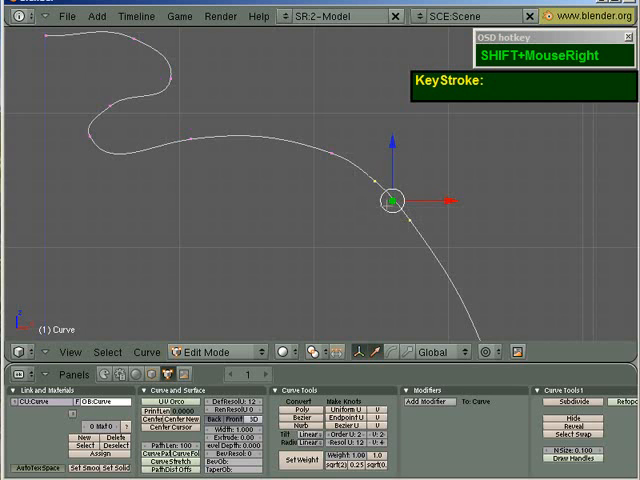
key("x")
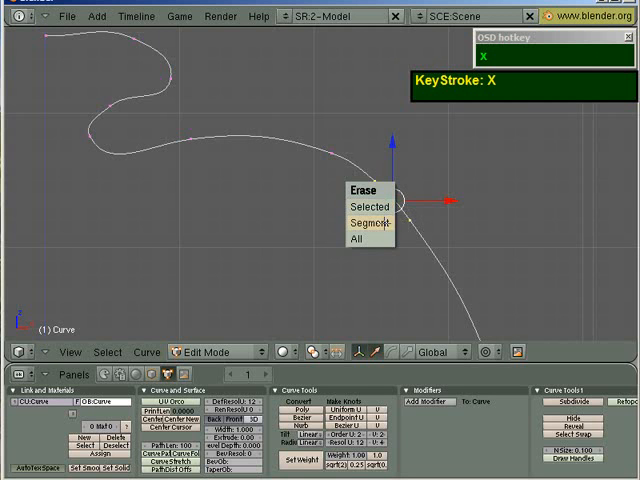
scroll("down", 3)
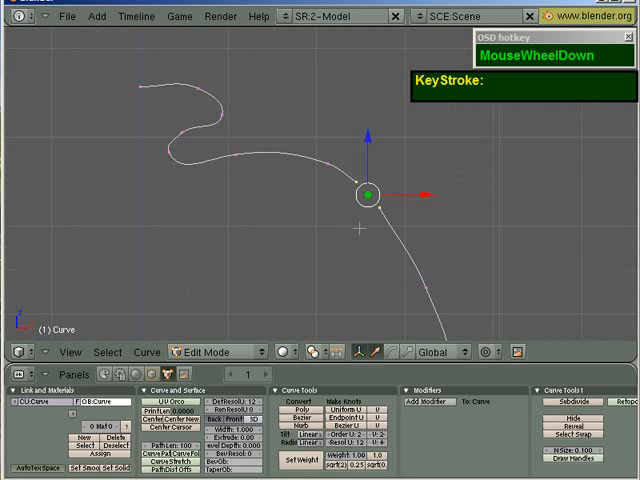
right_click(330, 164)
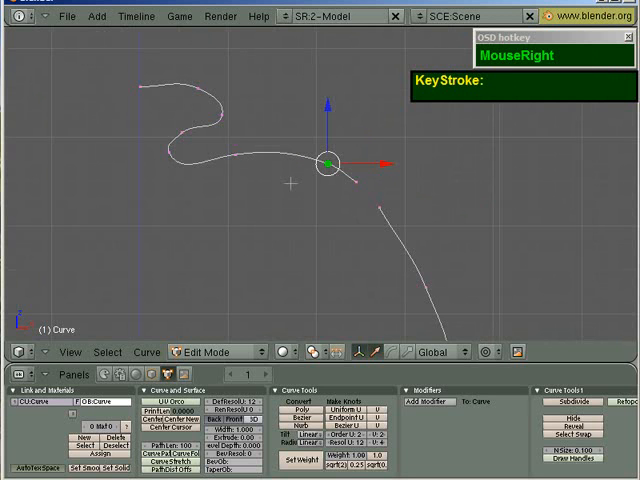
Step: Select the whole upper piece with L, duplicate it and scale the copy slightly smaller
key("l")
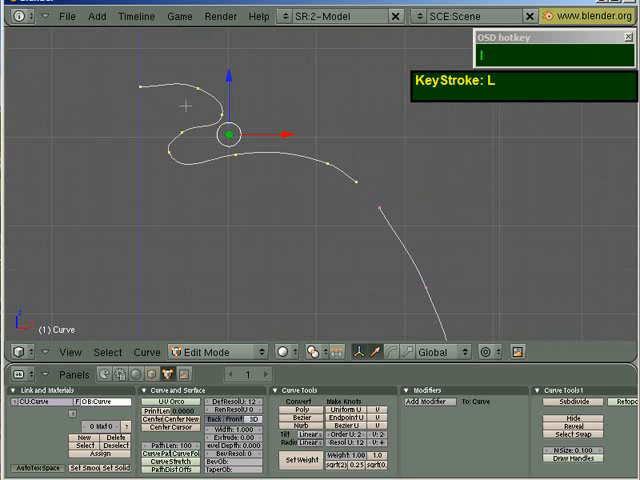
key("shift+d")
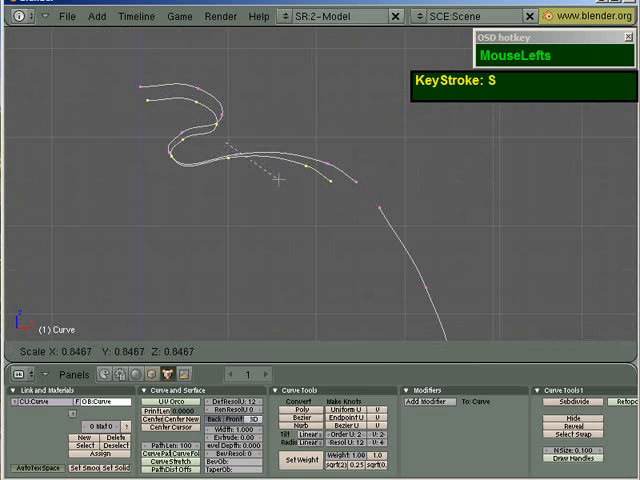
key("g")
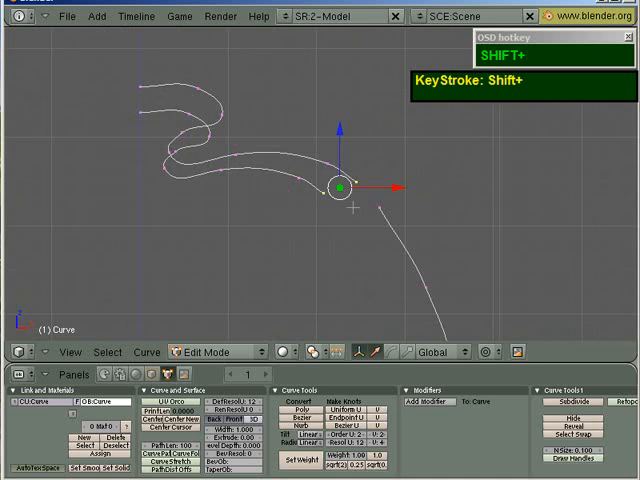
key("f")
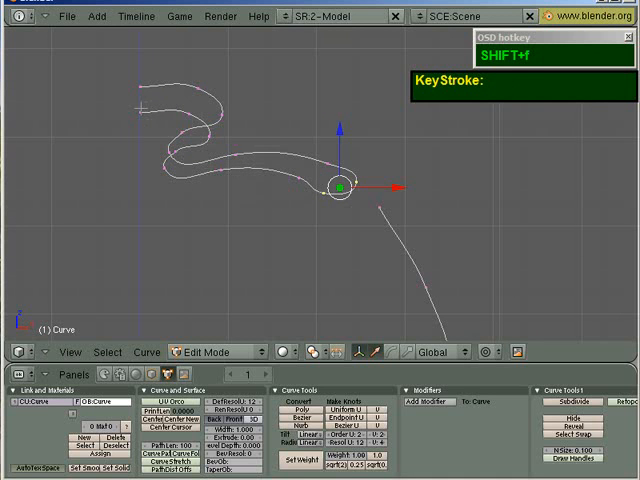
key("shift+f")
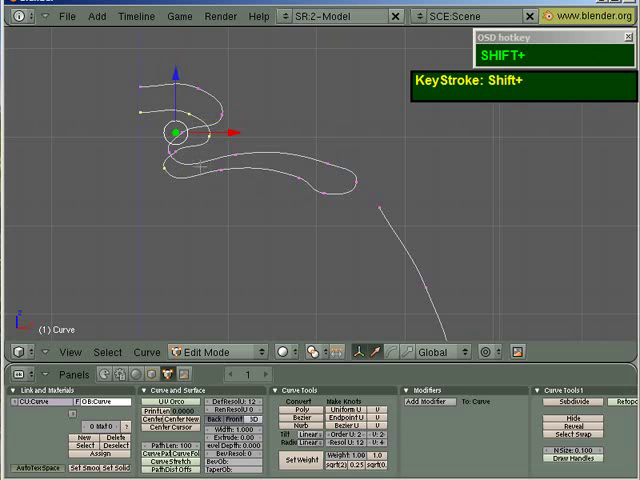
Step: Move the copied piece and individual inner-loop points into a tighter parallel curl
key("g")
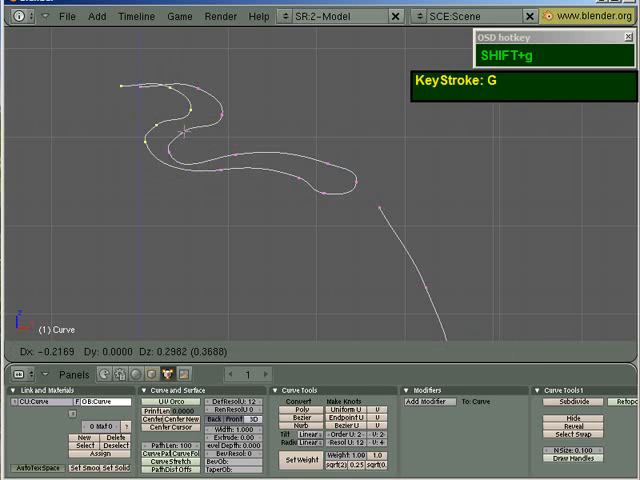
left_click(160, 118)
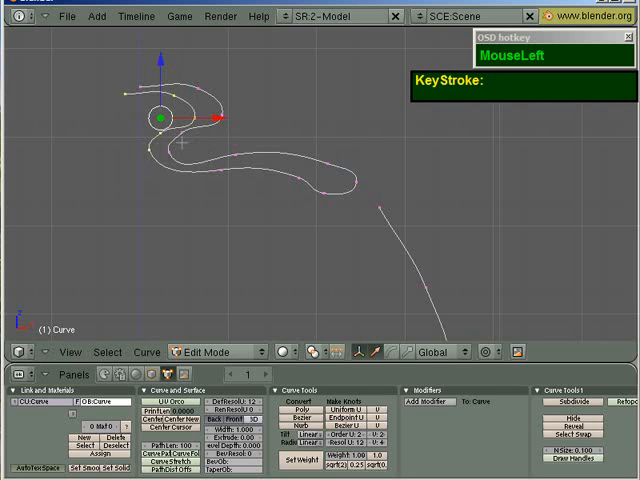
right_click(192, 118)
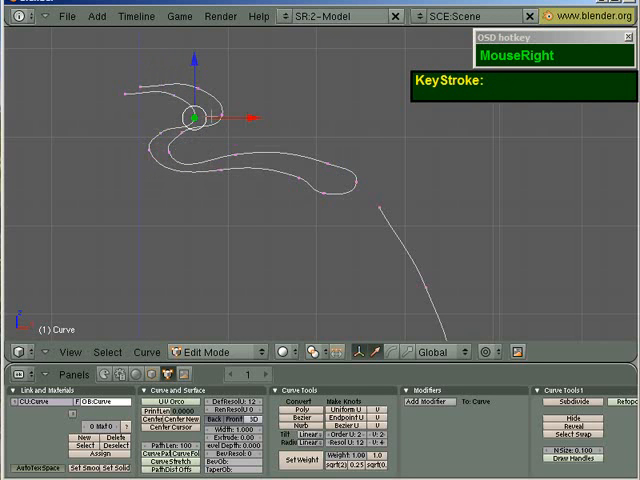
key("g")
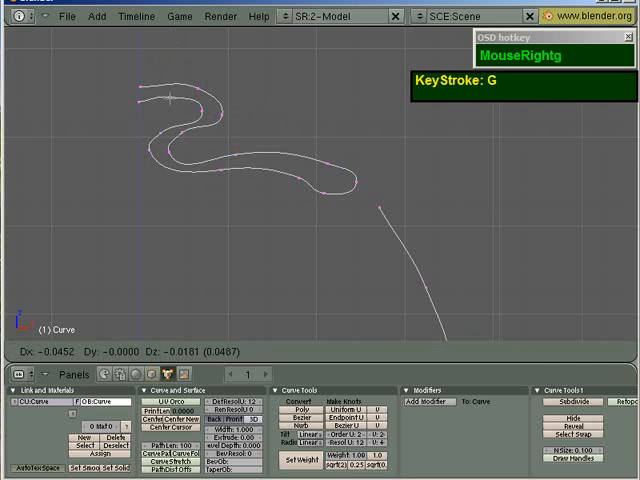
left_click(162, 130)
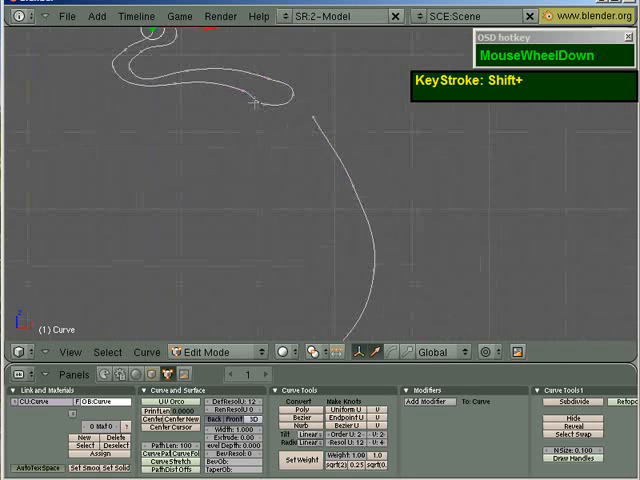
Step: Select the lower piece, zoom in and select the two open end points of the split curve
right_click(324, 96)
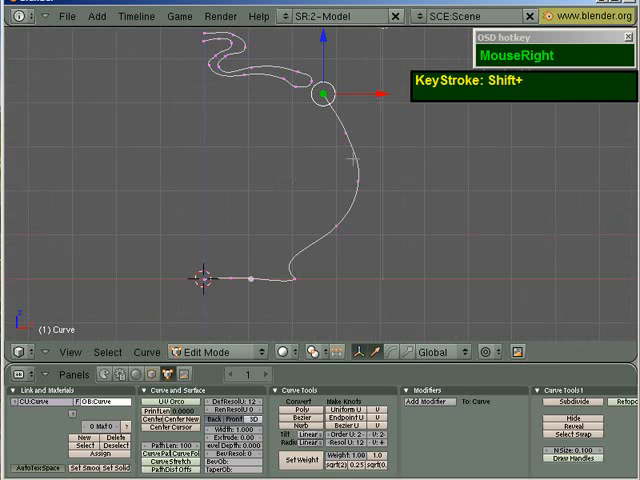
key("l")
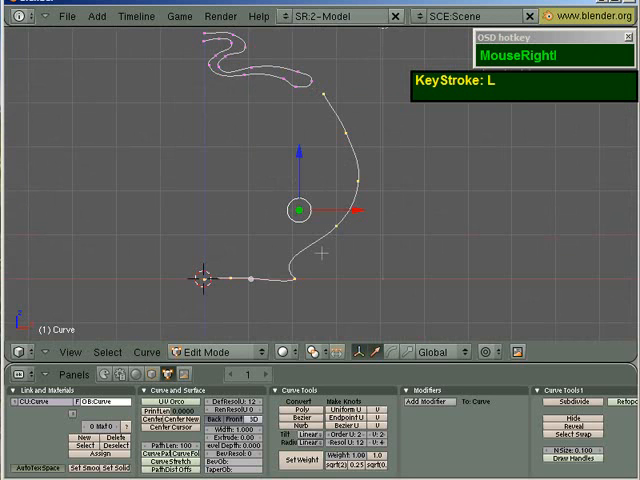
scroll("up", 3)
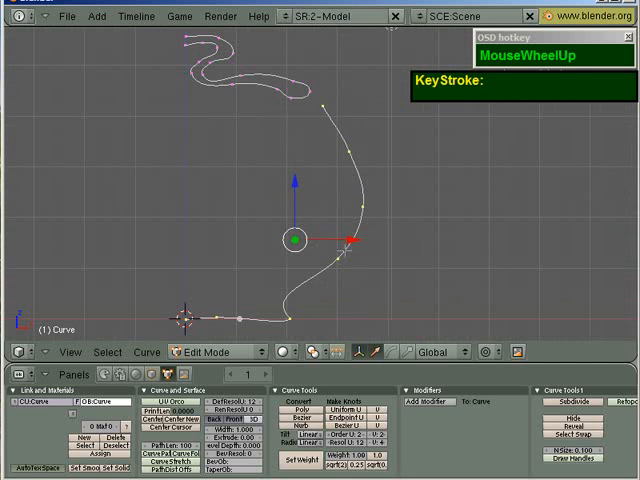
key("shift+d")
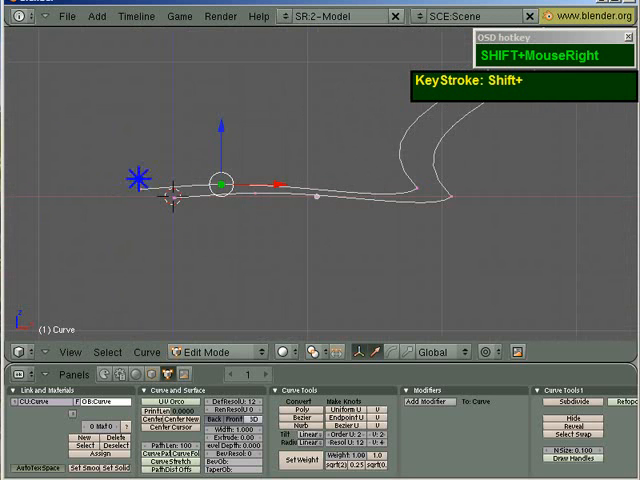
key("g")
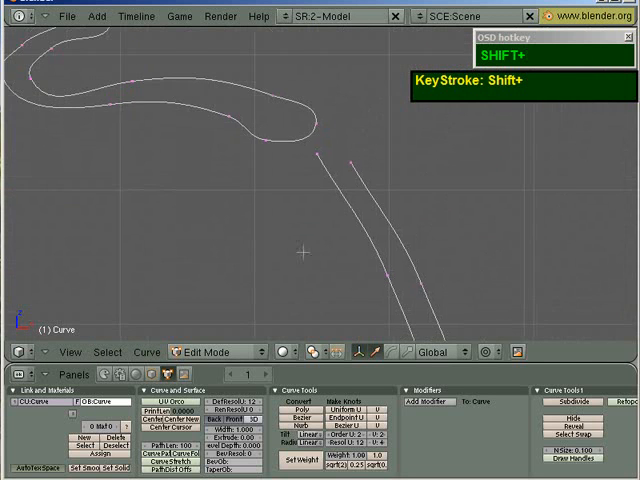
right_click(364, 220)
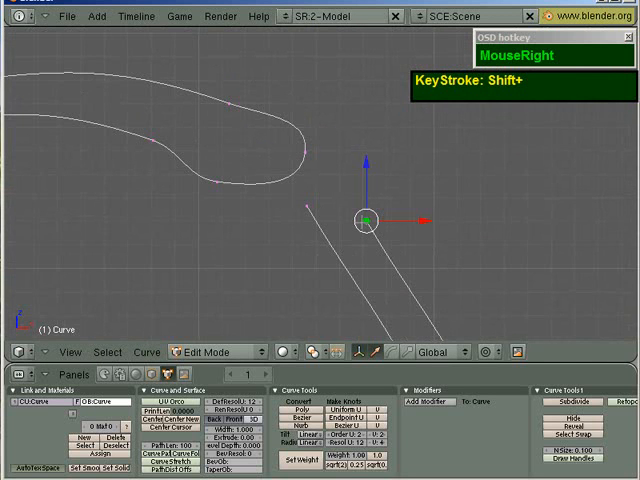
key("shift")
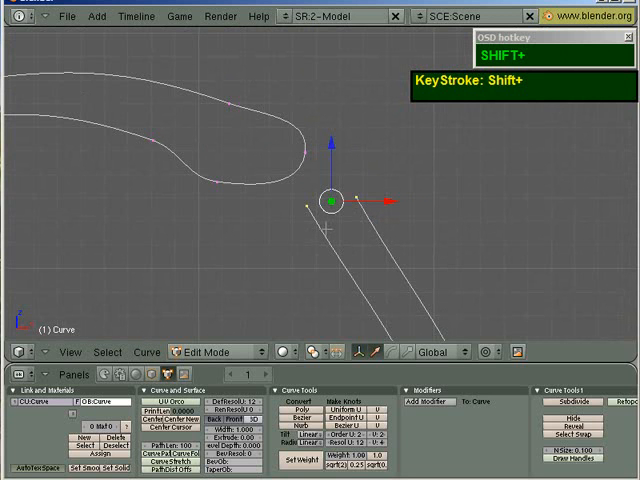
Step: Join the two selected open ends with a new segment using F
key("f")
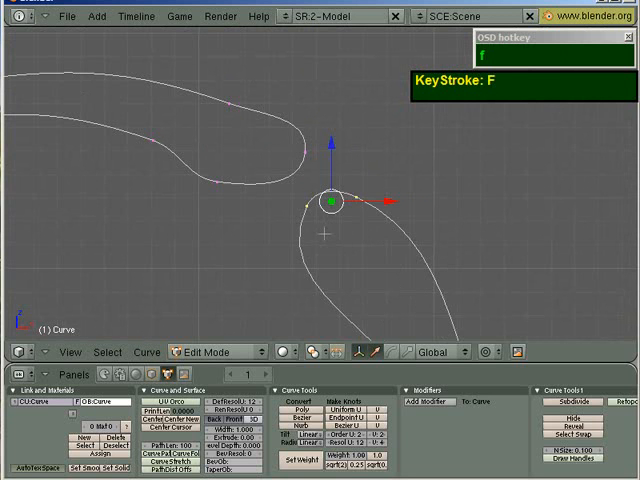
scroll("up", 3)
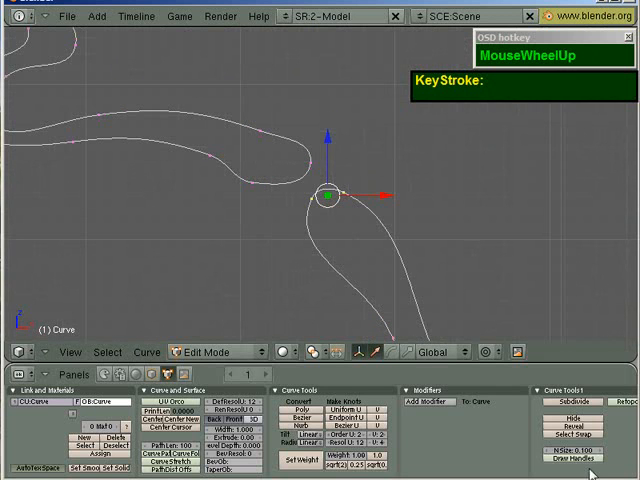
scroll("down", 3)
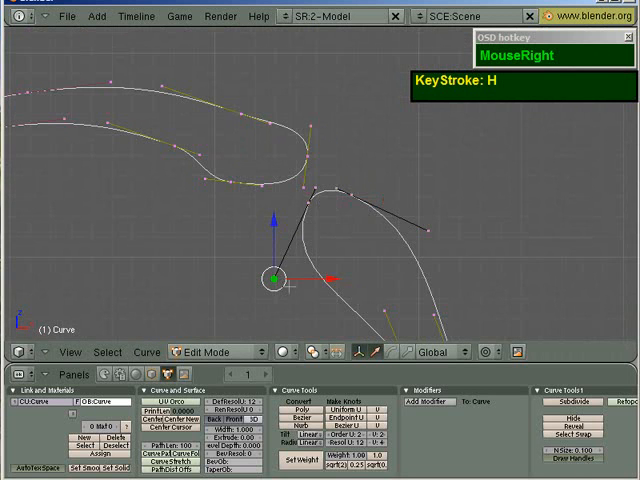
key("f")
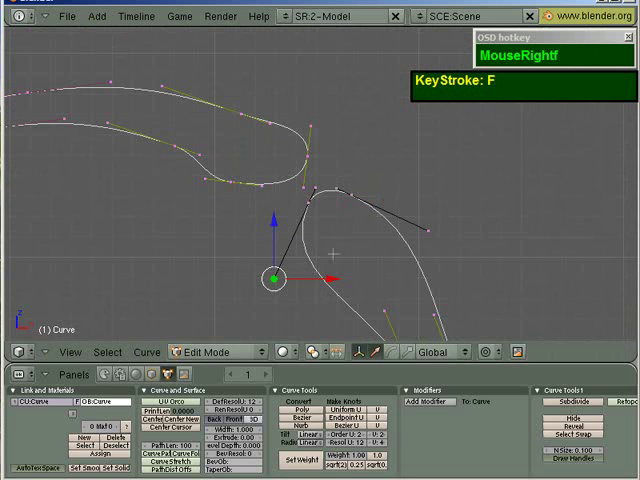
Step: Move the control points at the join so the outline flows smoothly
key("g")
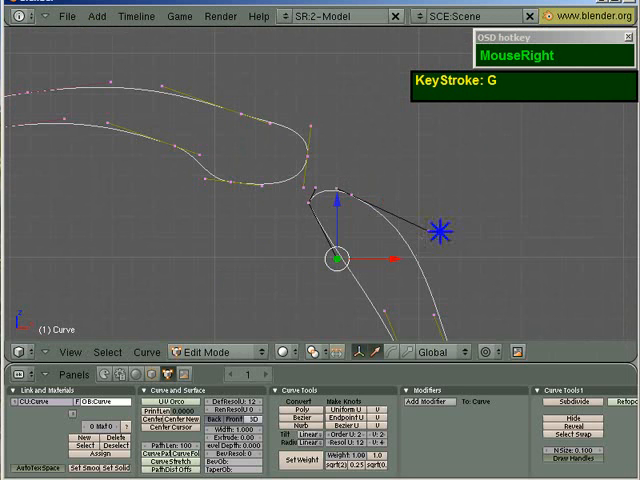
left_click_drag(340, 258, 388, 236)
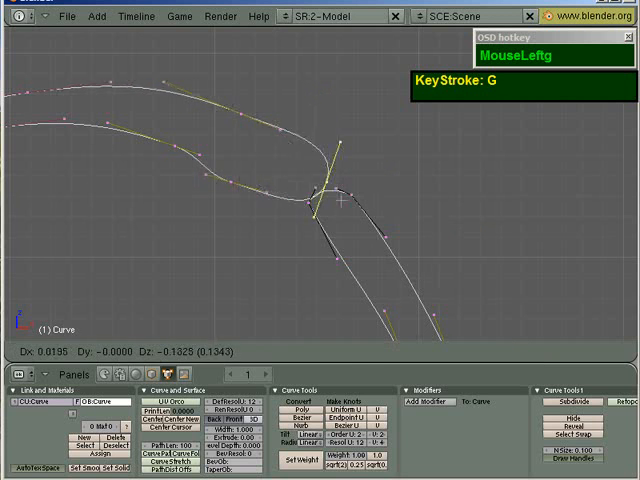
left_click(318, 188)
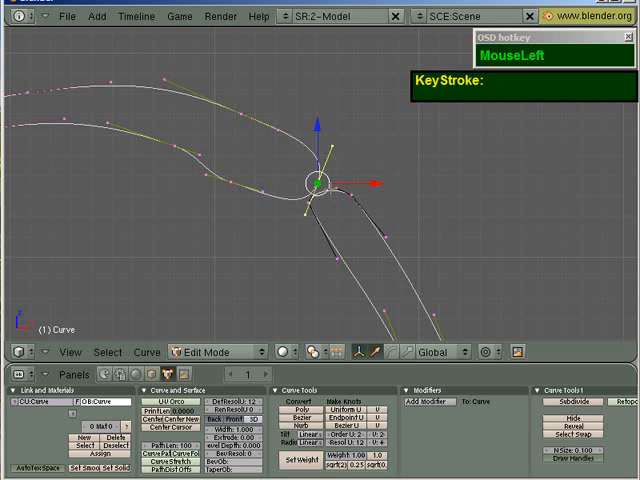
key("g")
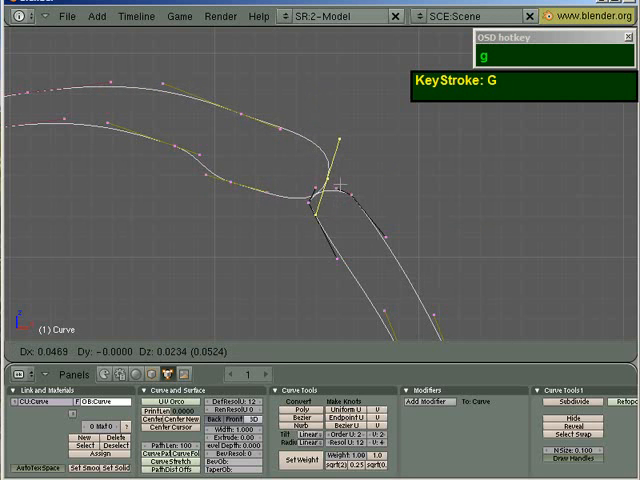
key("shift")
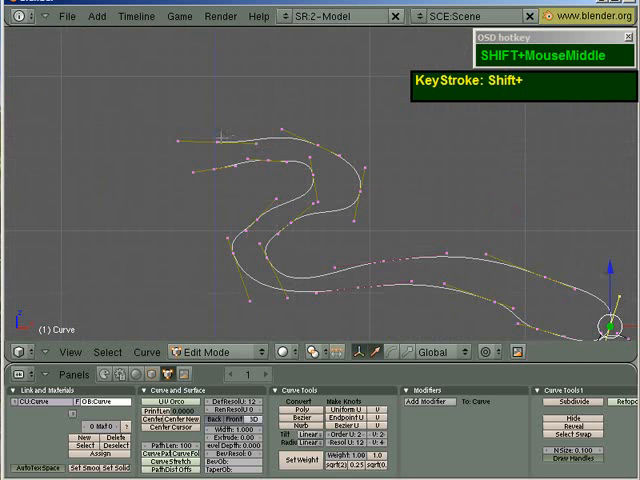
Step: Tweak a few more control points along the winding curve, then leave Edit Mode
key("g")
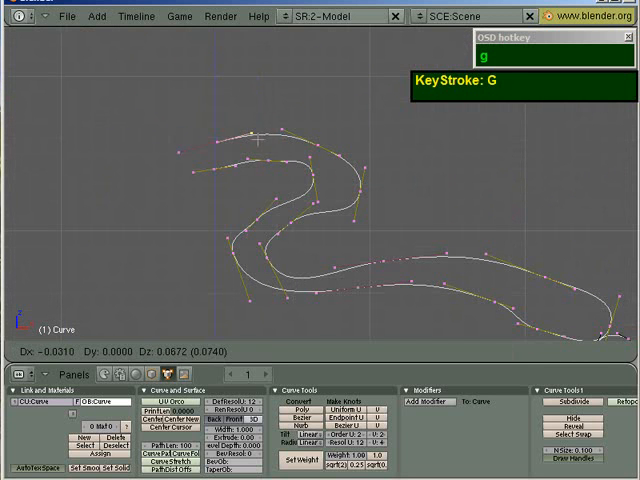
right_click(262, 210)
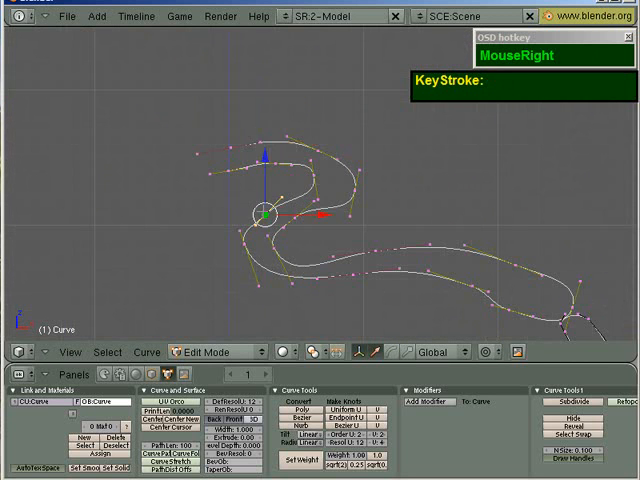
key("g")
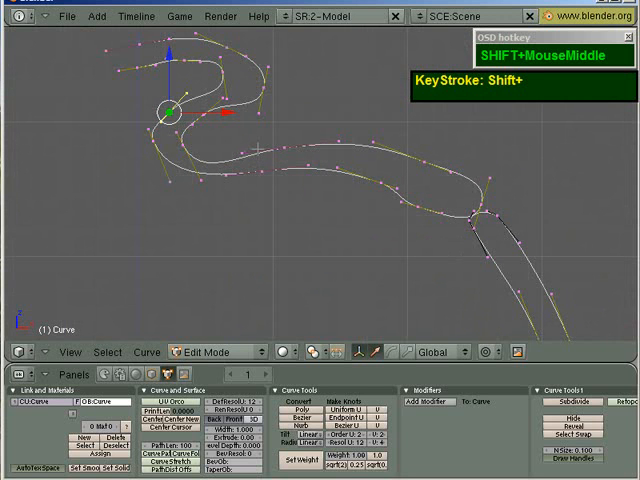
key("g")
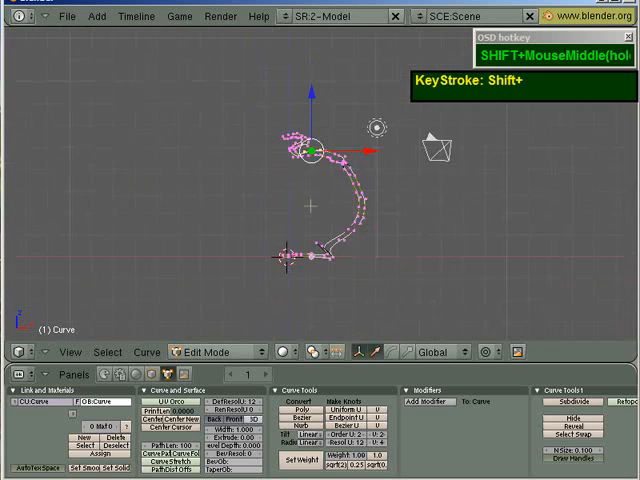
key("Tab")
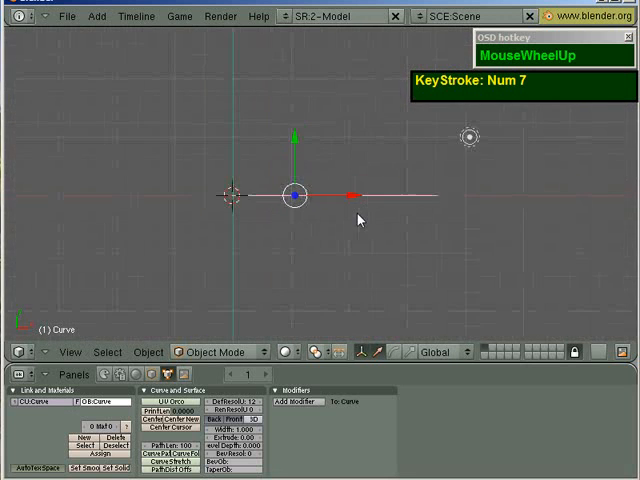
Step: In top view, start adding a mesh circle from the Add menu and cancel it
scroll("down", 3)
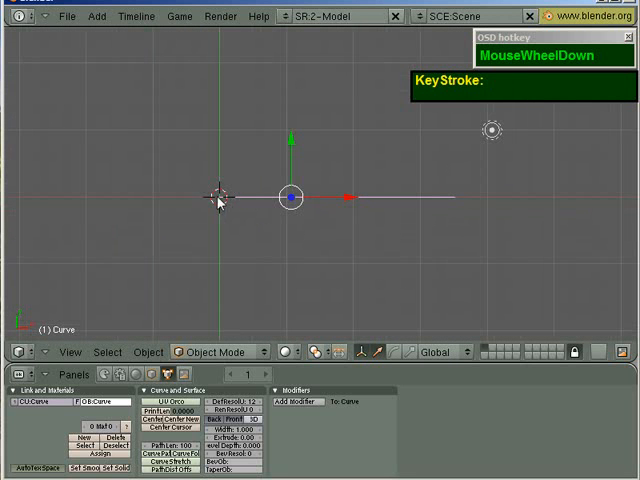
mouse_move(212, 216)
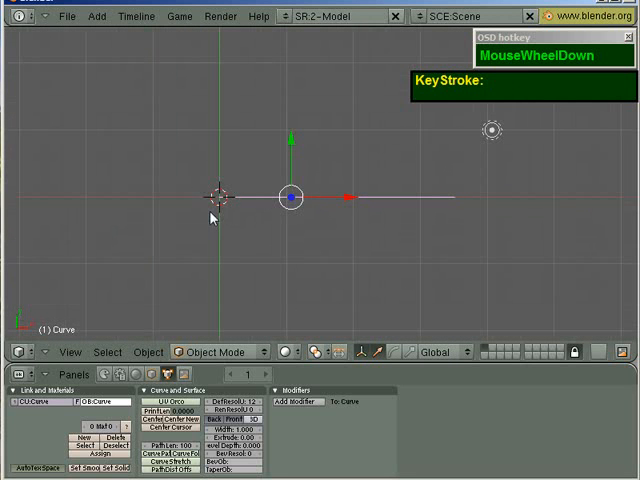
scroll("up", 3)
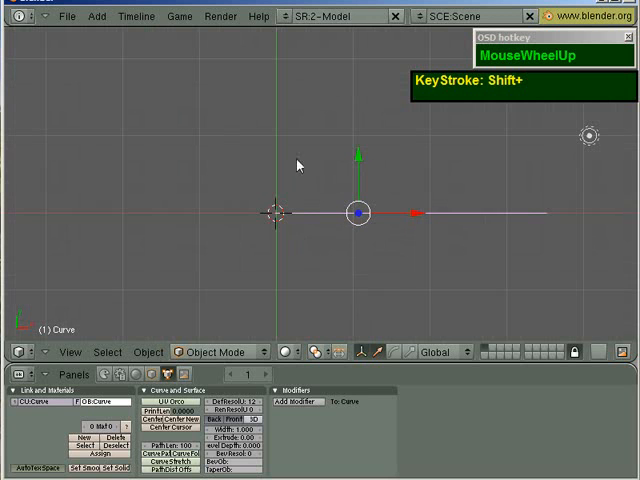
key("space")
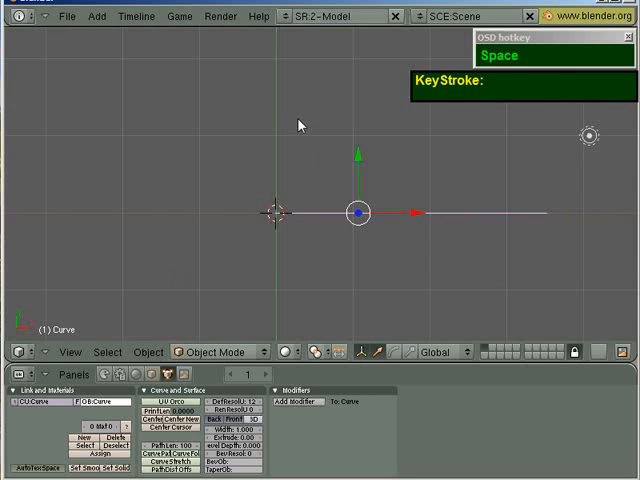
key("space")
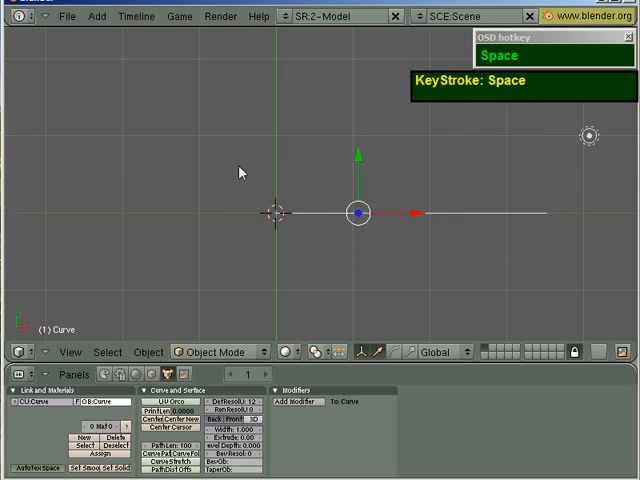
key("space")
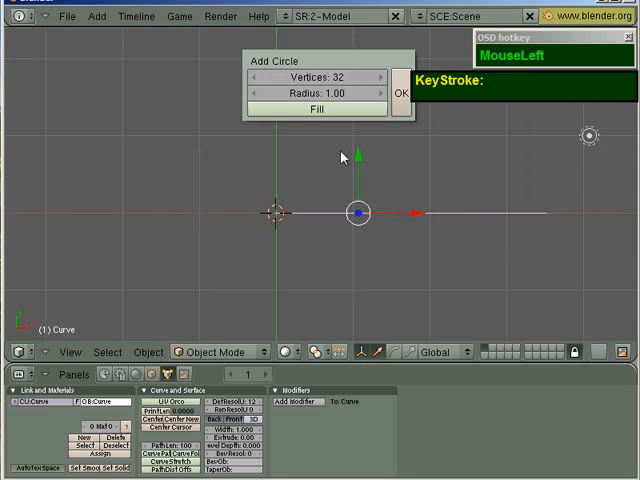
key("Escape")
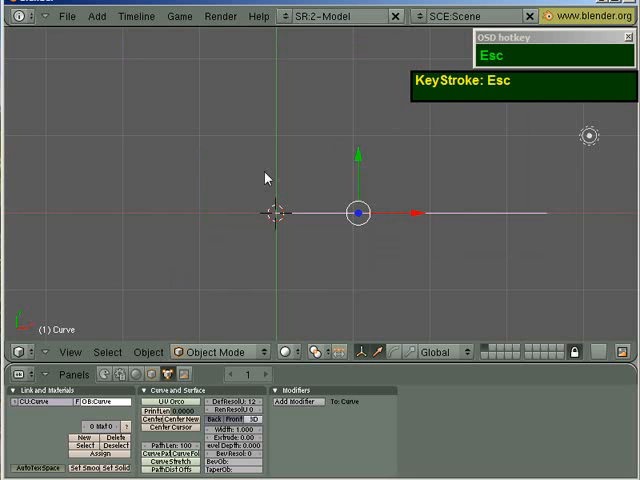
Step: Add a Bézier circle curve at the scene centre instead
key("space")
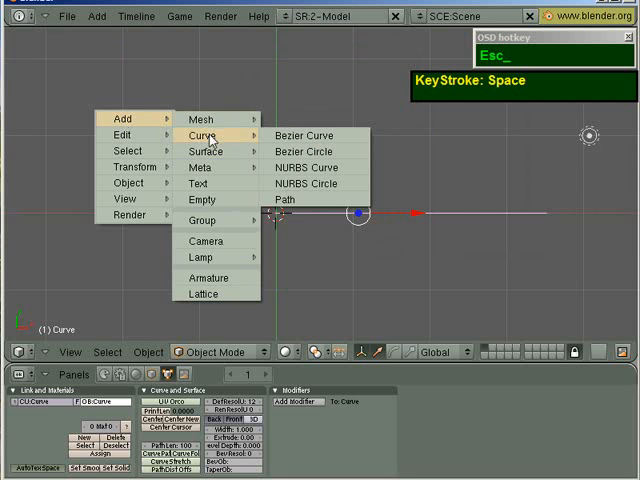
left_click(304, 152)
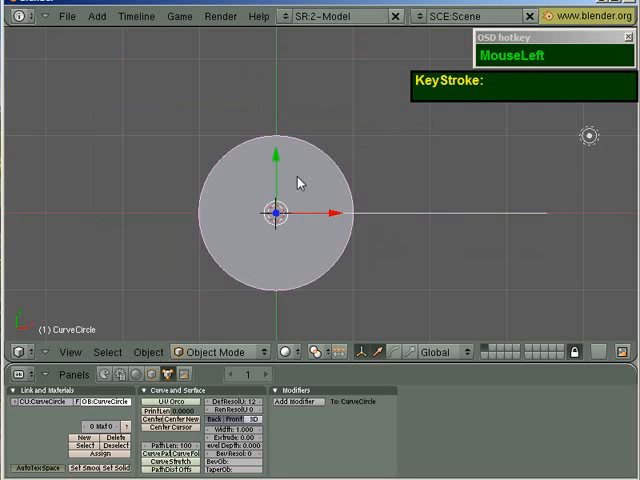
scroll("up", 3)
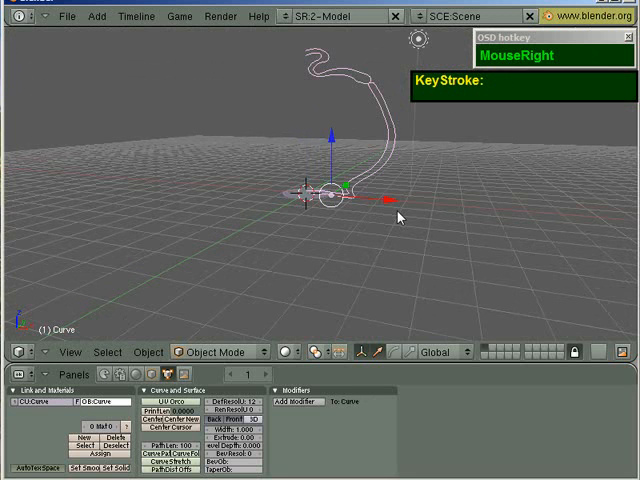
Step: Show the Transform Properties panel and enter a new size for the Bézier circle
key("n")
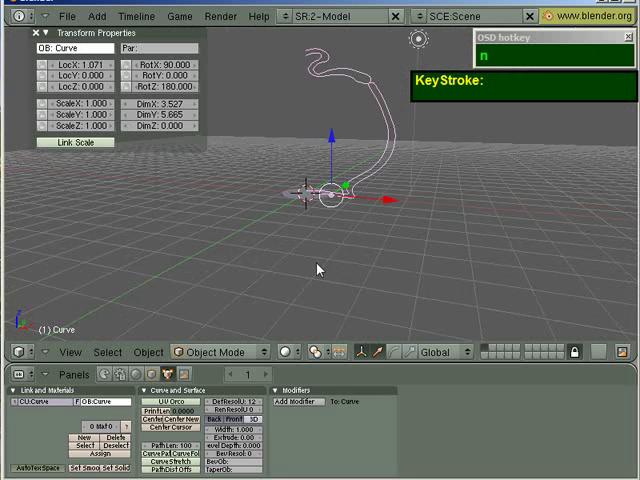
mouse_move(258, 182)
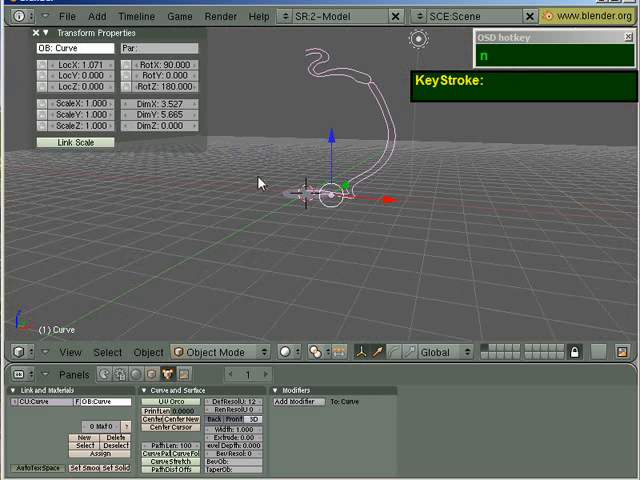
mouse_move(332, 96)
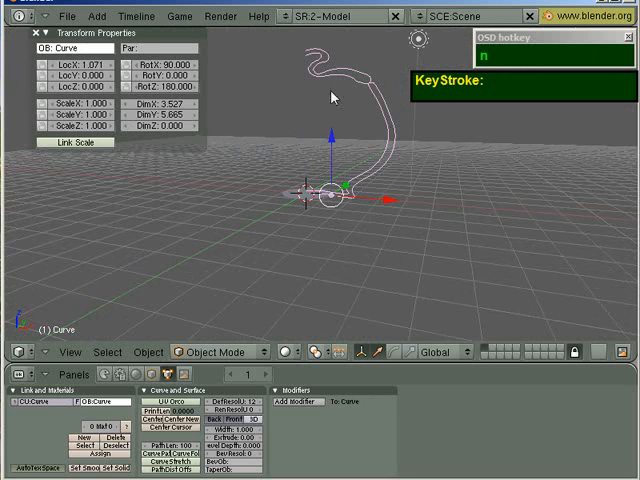
scroll("up", 3)
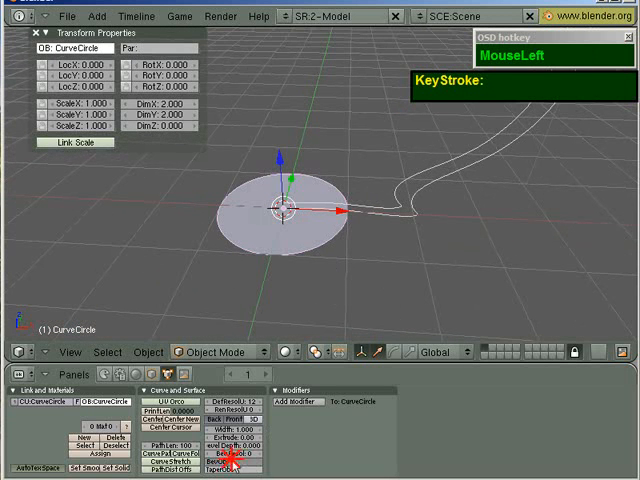
key("shift+c")
type("Curve")
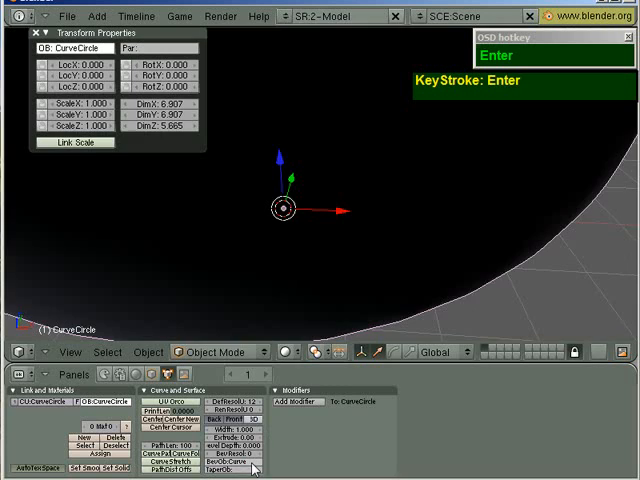
scroll("down", 3)
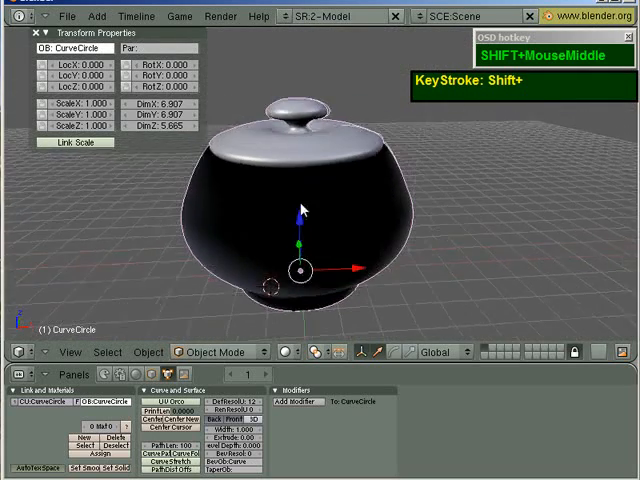
Step: View the body in wireframe and orbit around it to inspect the faceted eight-sided shape
key("z")
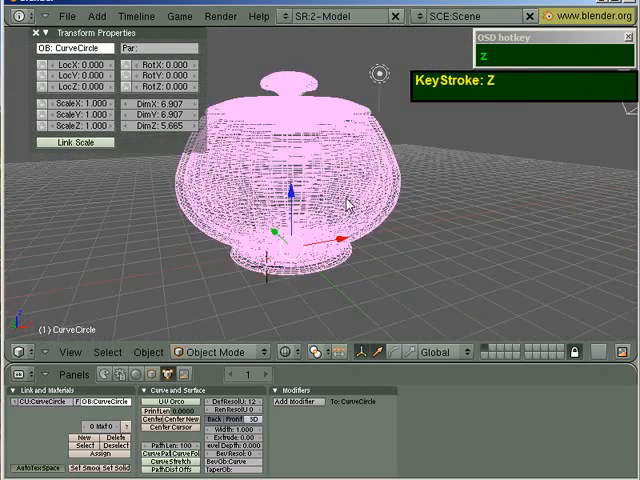
middle_click(336, 210)
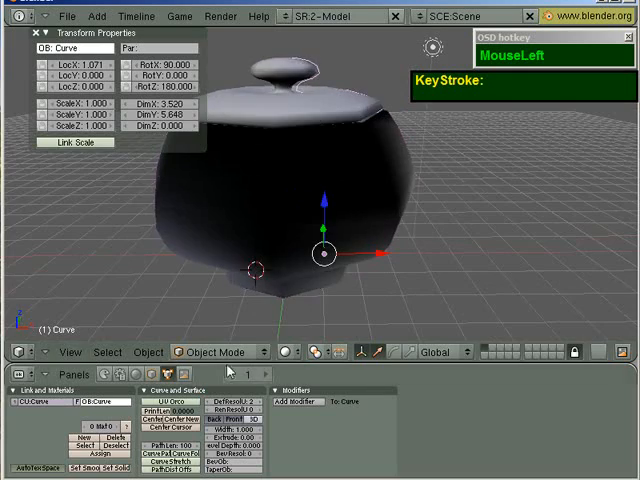
scroll("down", 3)
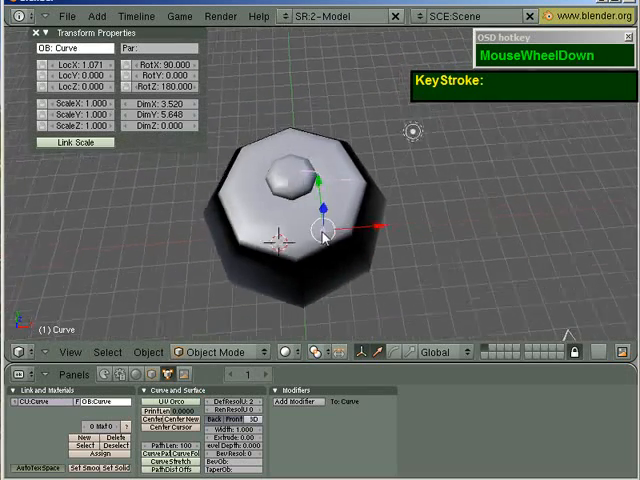
scroll("up", 3)
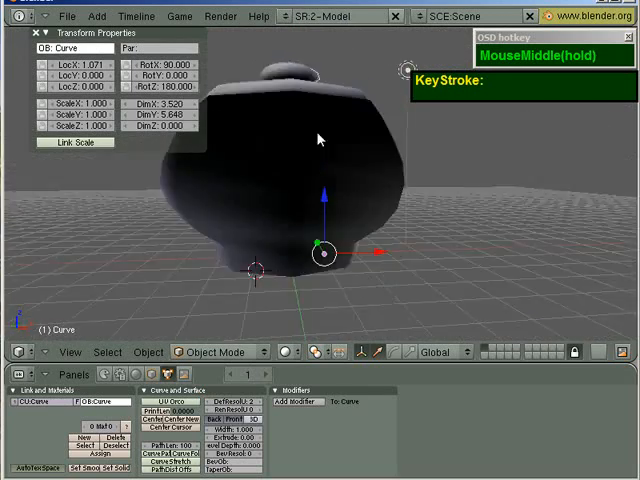
scroll("up", 3)
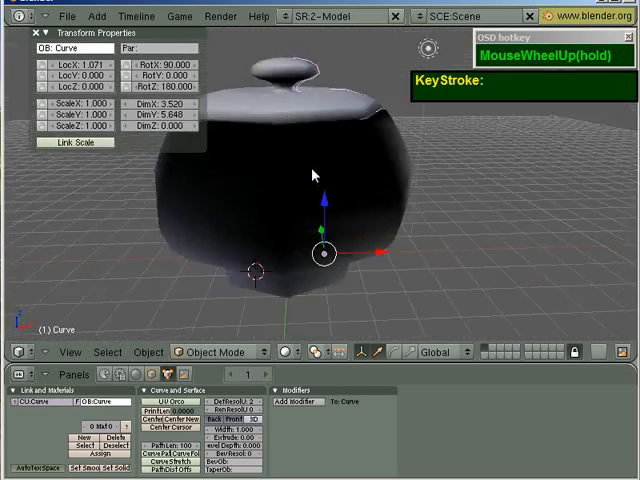
scroll("down", 3)
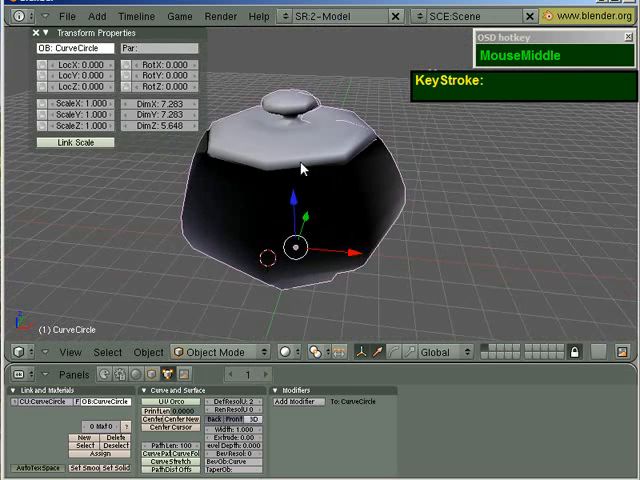
Step: Duplicate the teapot body with Shift+D and slide the copy aside along X
key("shift+d")
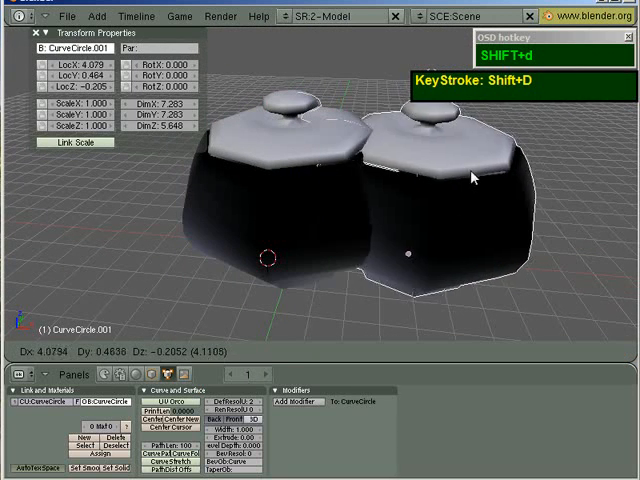
key("x")
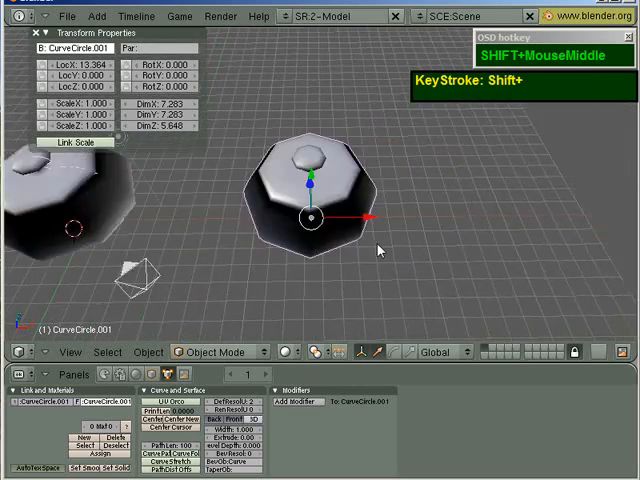
scroll("up", 3)
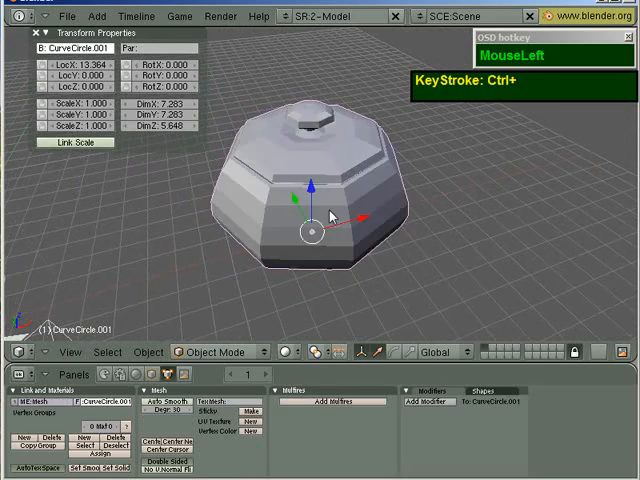
scroll("down", 3)
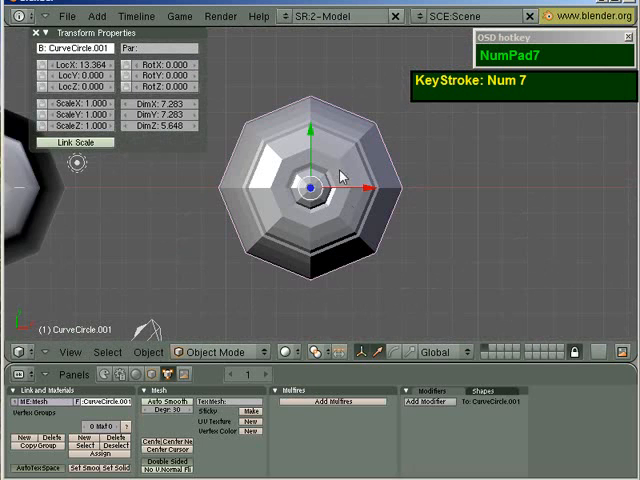
Step: Rotate the copy 22.5° about its vertical axis and apply scale and rotation to ObData
scroll("up", 3)
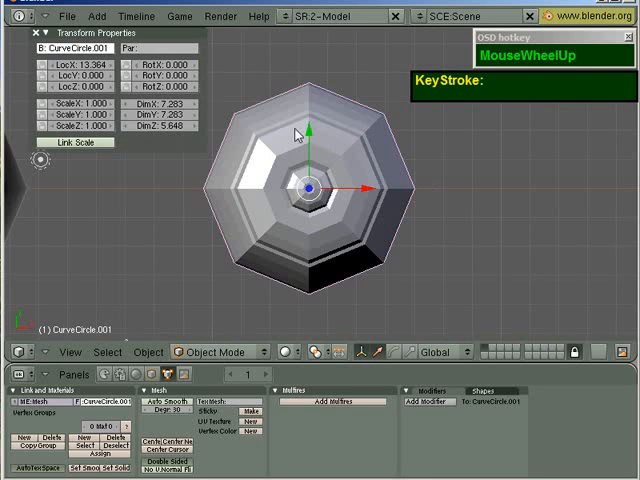
mouse_move(436, 222)
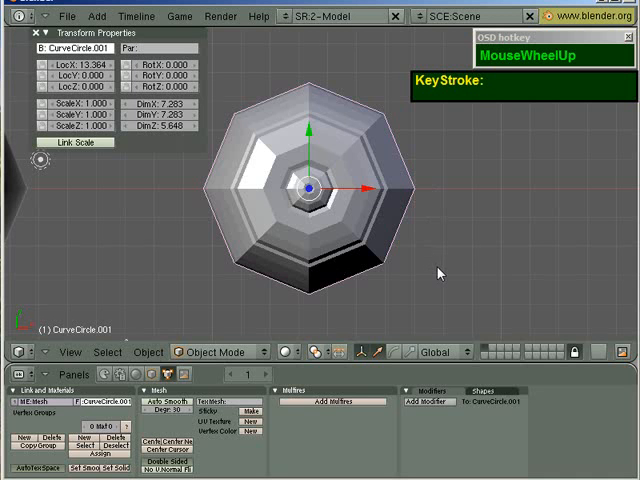
key("r")
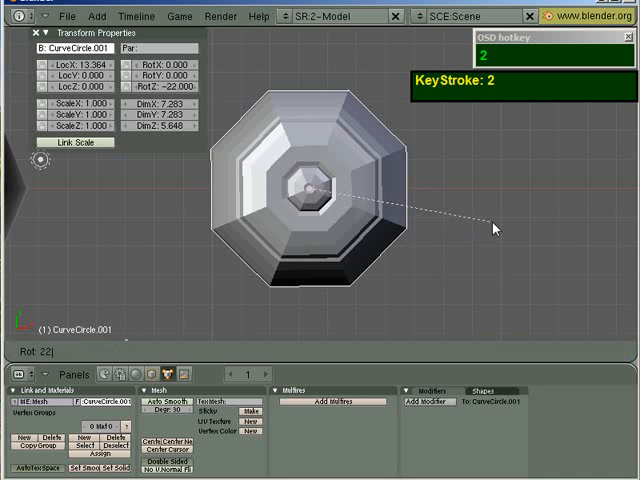
key("5")
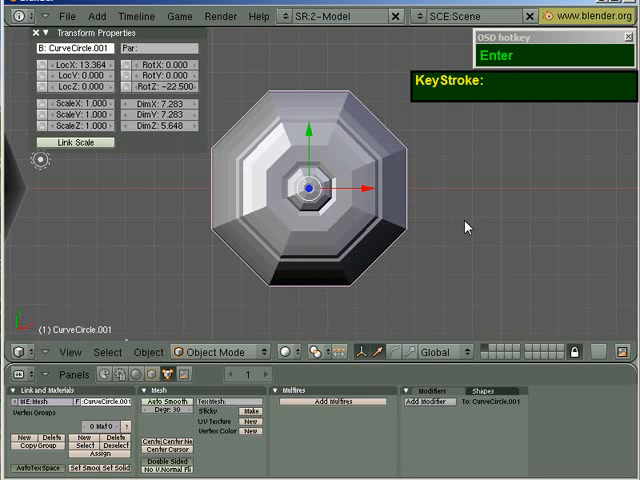
key("ctrl")
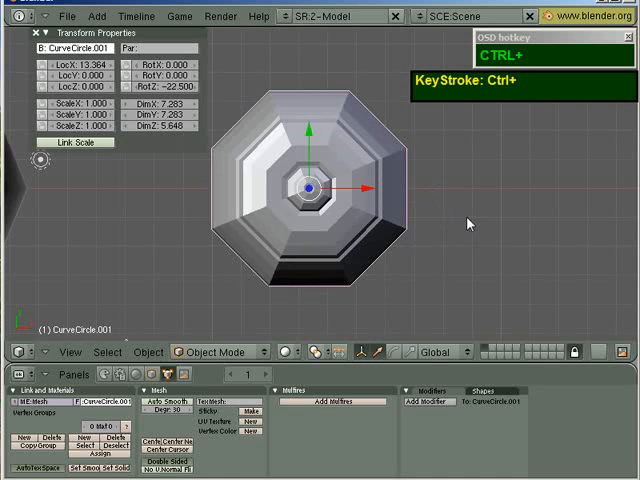
key("ctrl+a")
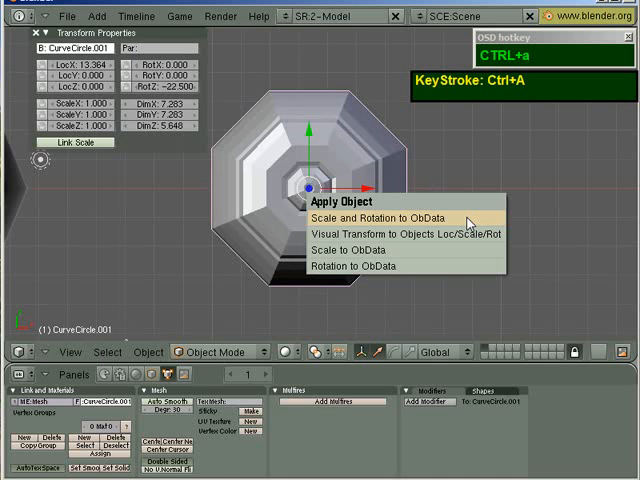
left_click(370, 218)
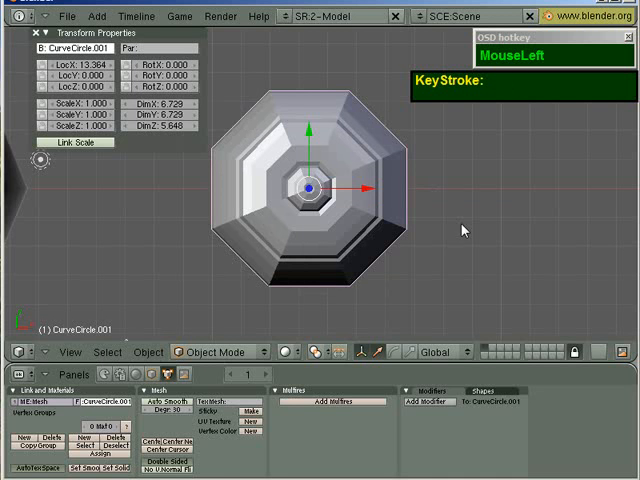
Step: Enter Edit Mode on the copy, deselect everything and select one side face for the handle
scroll("up", 3)
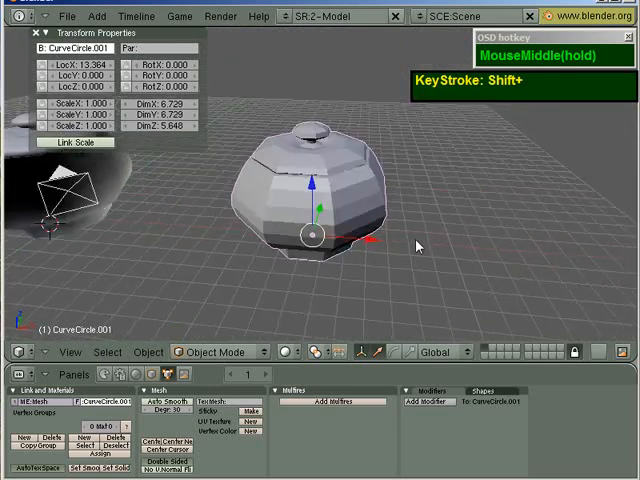
key("Tab")
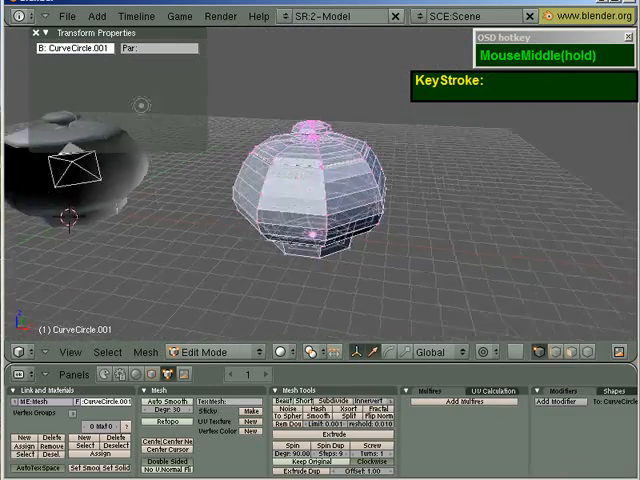
key("ctrl+Tab")
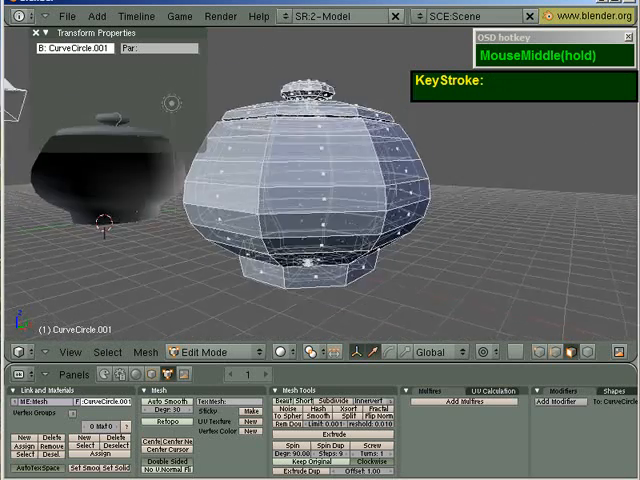
scroll("down", 3)
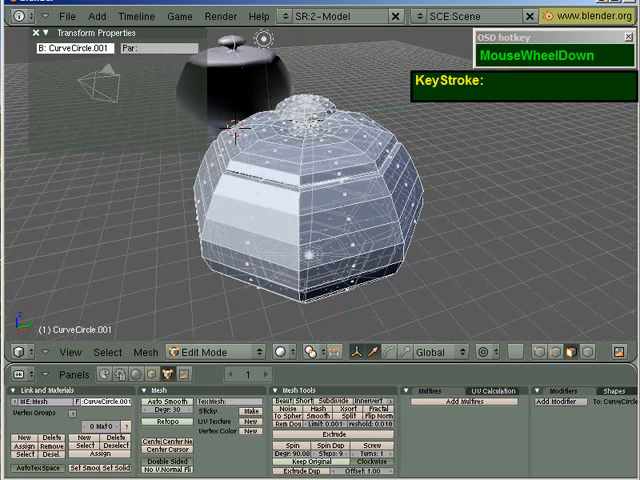
right_click(368, 160)
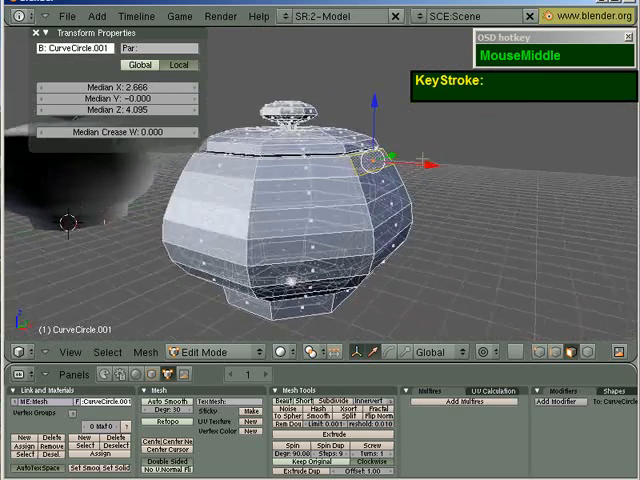
Step: Extrude the side face outward, then extrude and position further handle points bending back down
key("e")
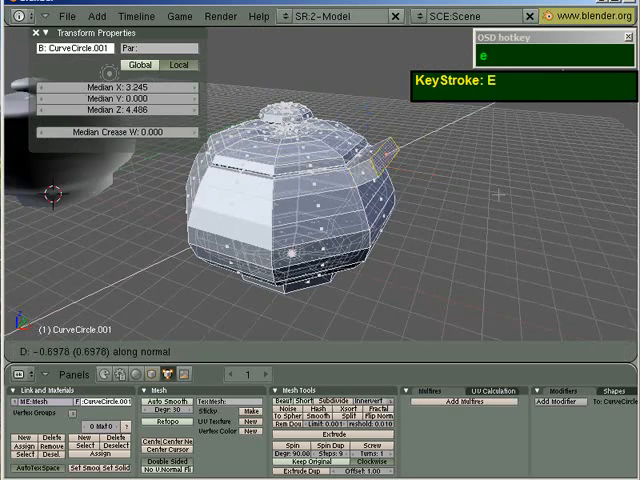
left_click(380, 156)
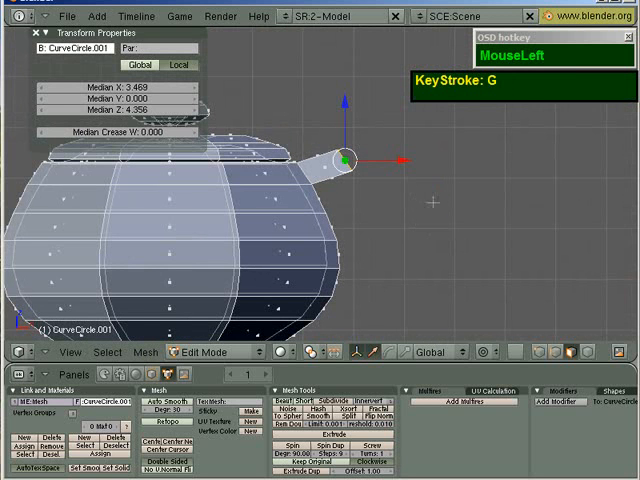
key("r")
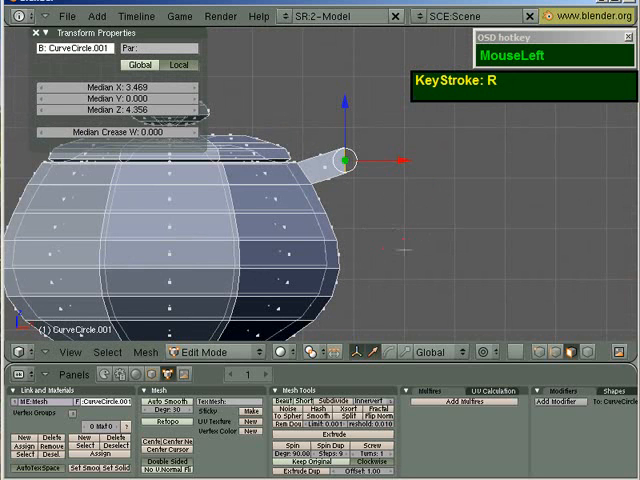
key("ctrl")
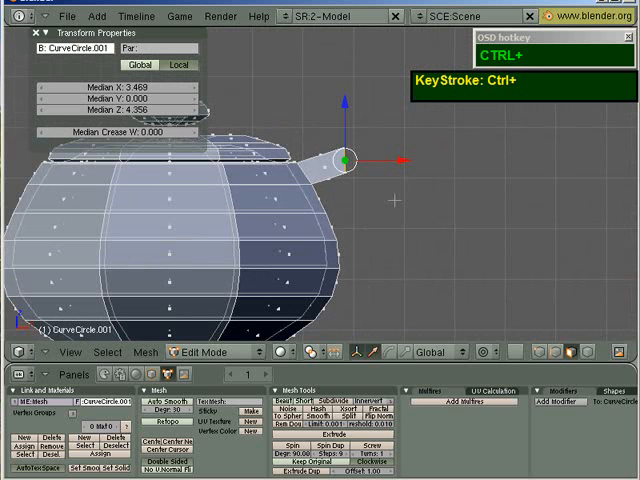
key("r")
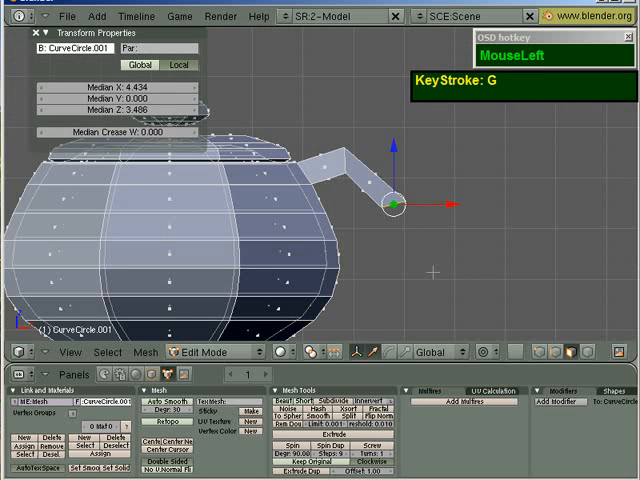
key("ctrl")
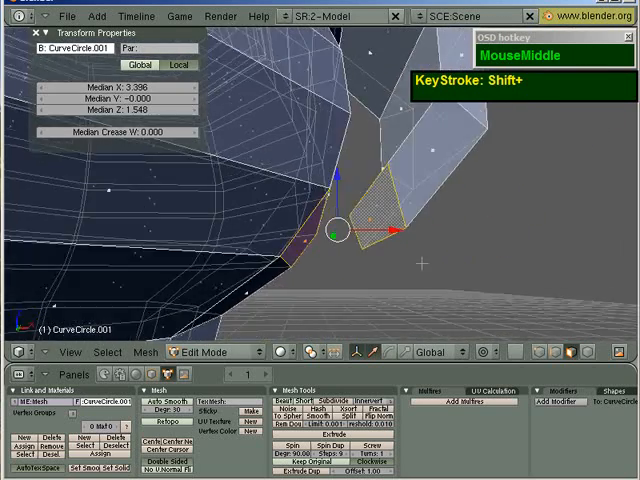
Step: Delete the handle's end caps, select matching handle and body edges, and fill faces bridging them
key("x")
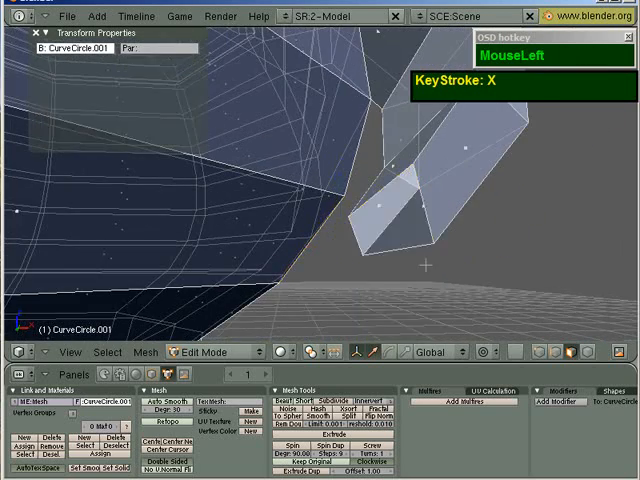
key("ctrl+Tab")
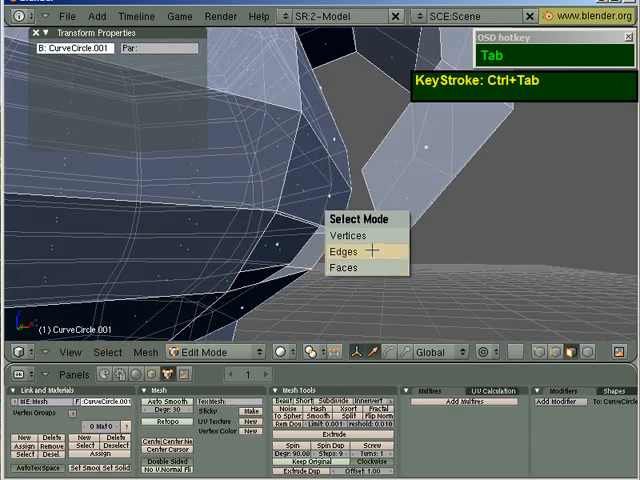
right_click(300, 224)
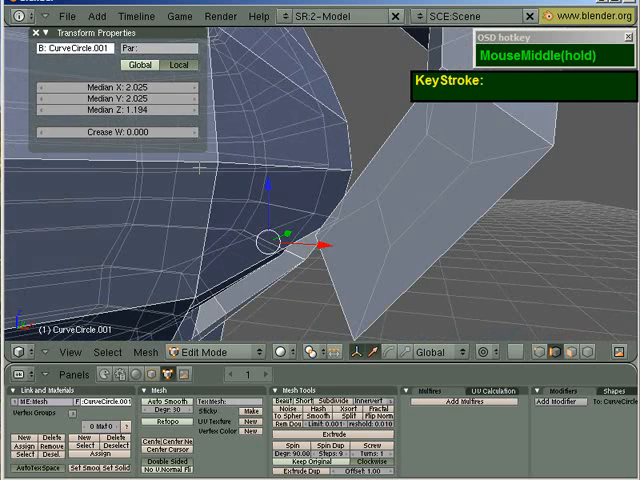
mouse_move(584, 356)
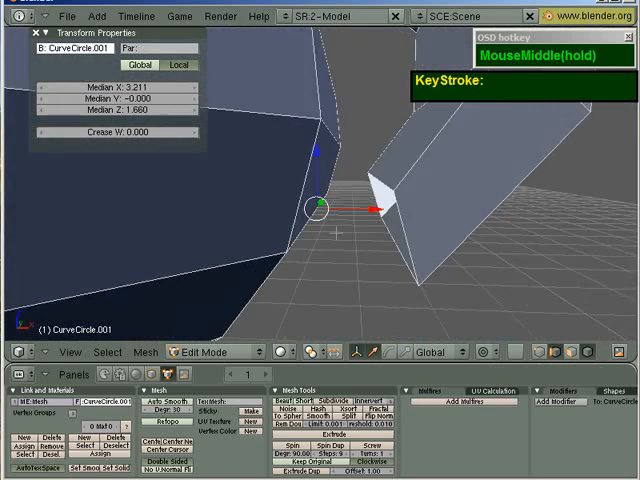
key("shift")
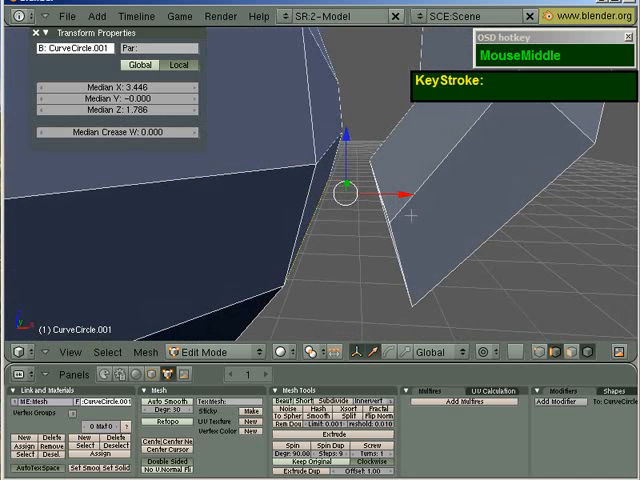
key("f")
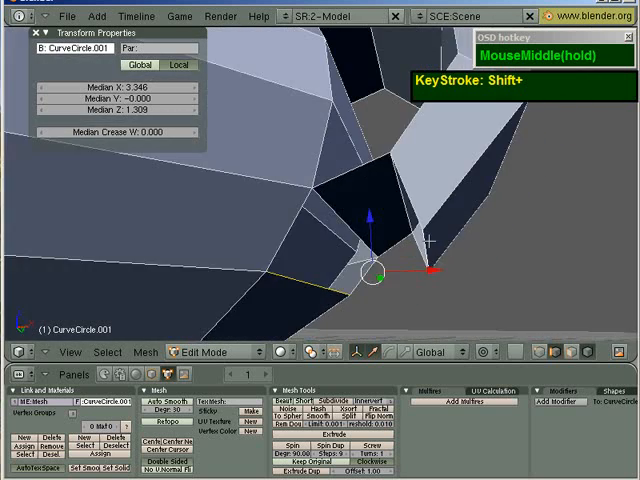
key("f")
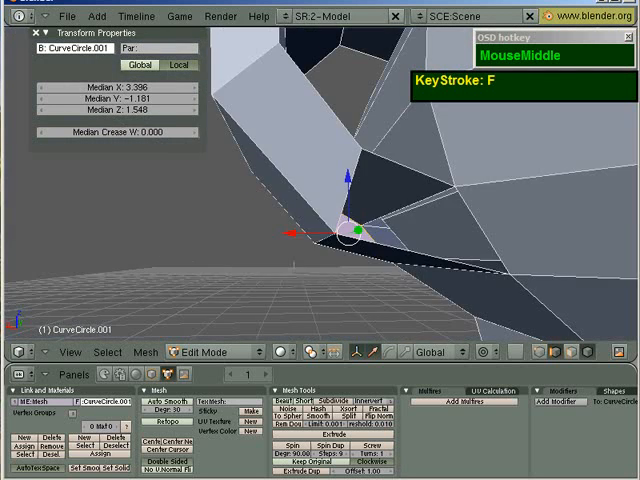
scroll("down", 3)
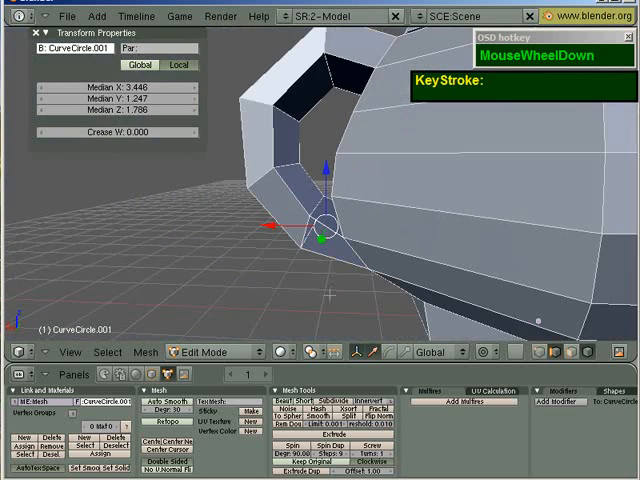
key("shift")
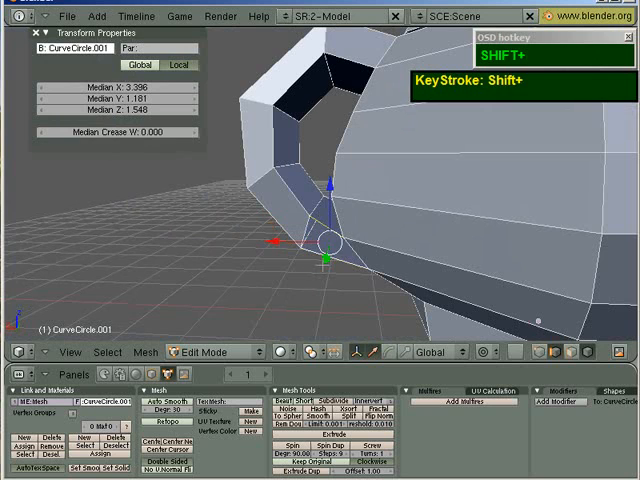
scroll("down", 3)
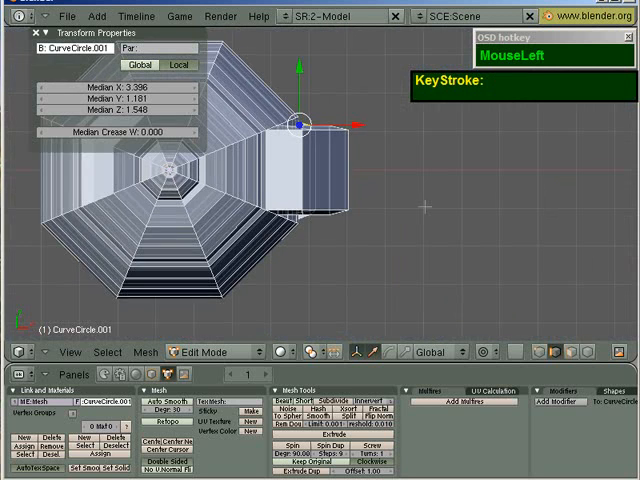
Step: Select the ring of body faces for the spout and scale it into a short stub along Y
key("ctrl+Tab")
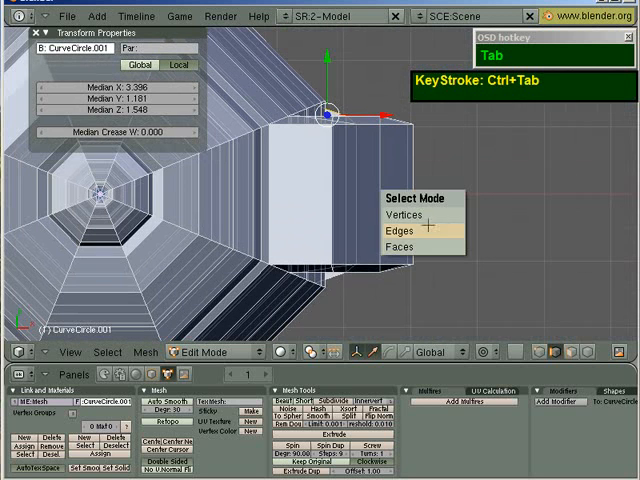
scroll("down", 3)
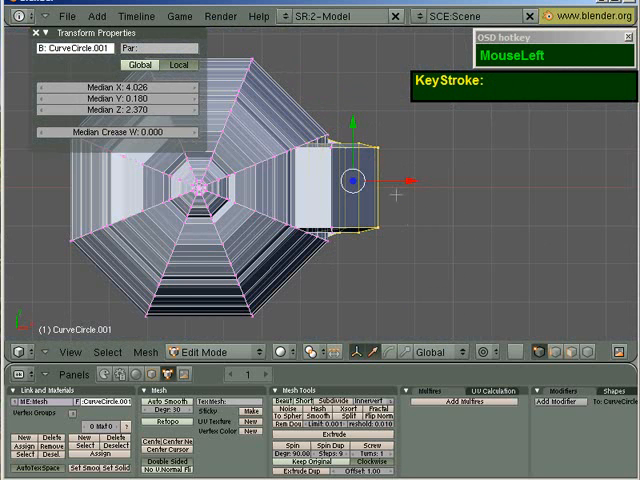
key("s")
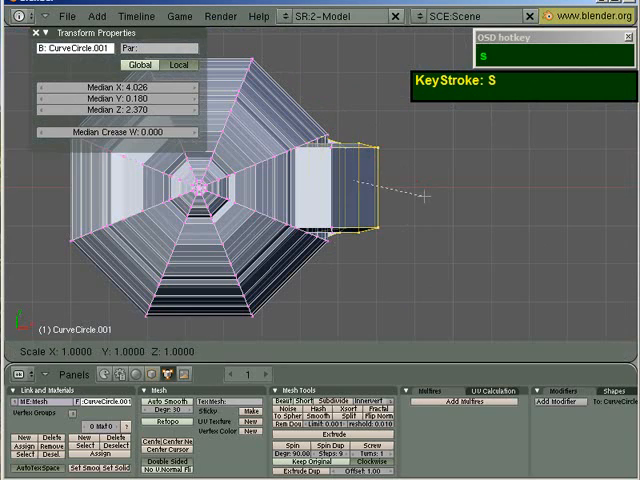
key("y")
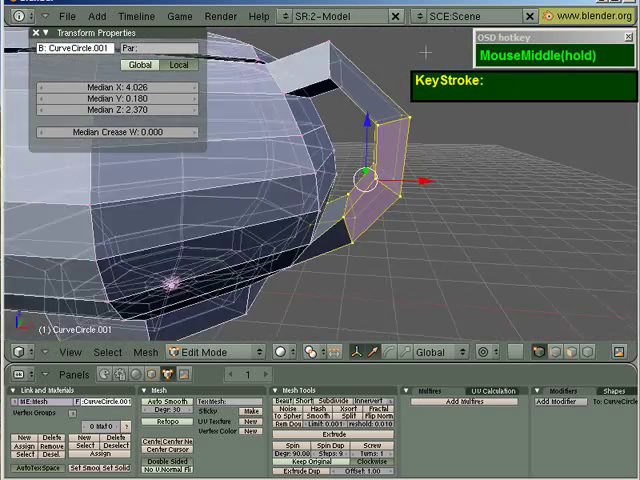
key("ctrl+Tab")
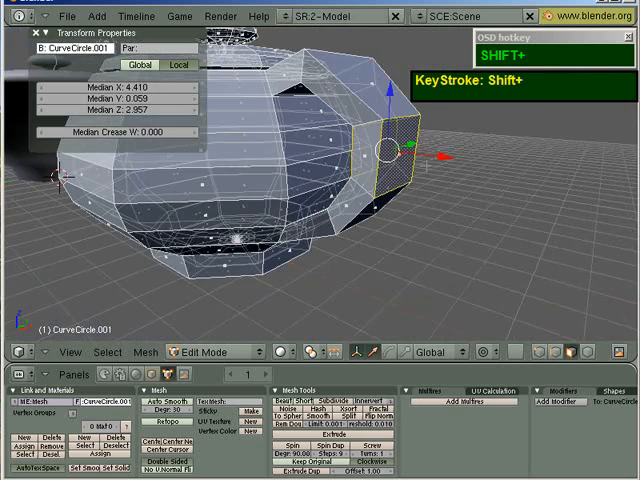
key("y")
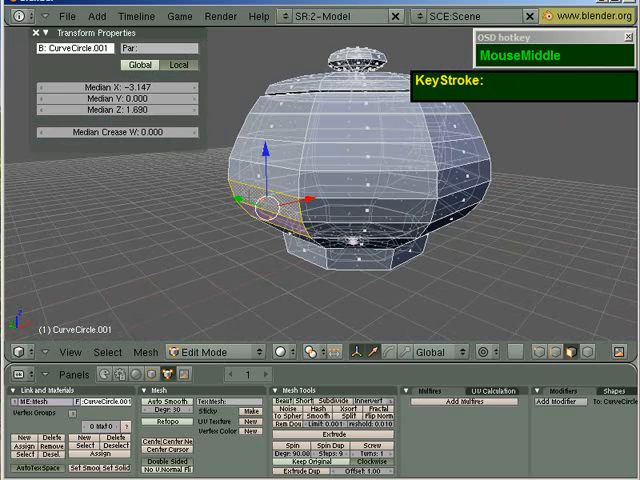
Step: Extrude the spout outward in further segments, moving, shrinking and tilting each toward the tip
key("e")
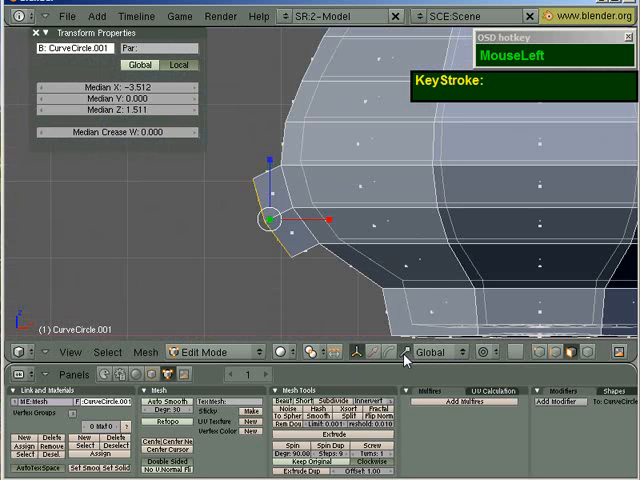
left_click(436, 352)
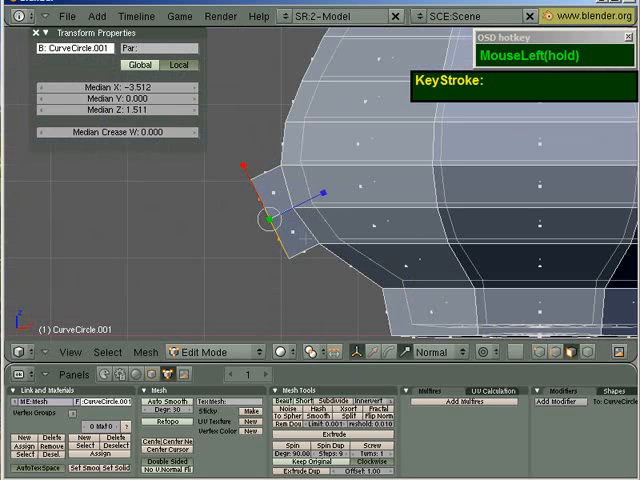
key("g")
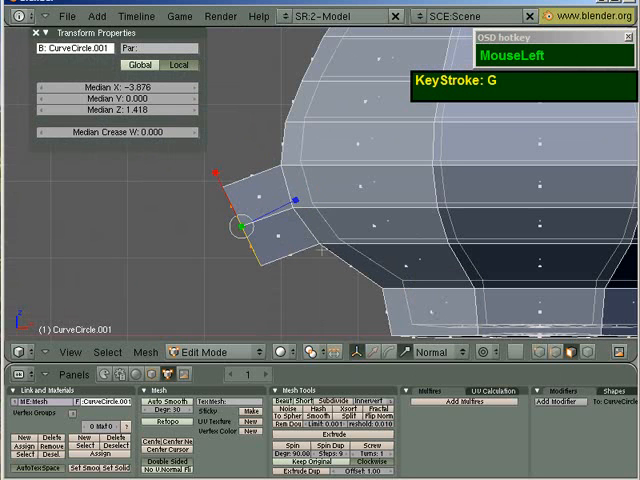
key("r")
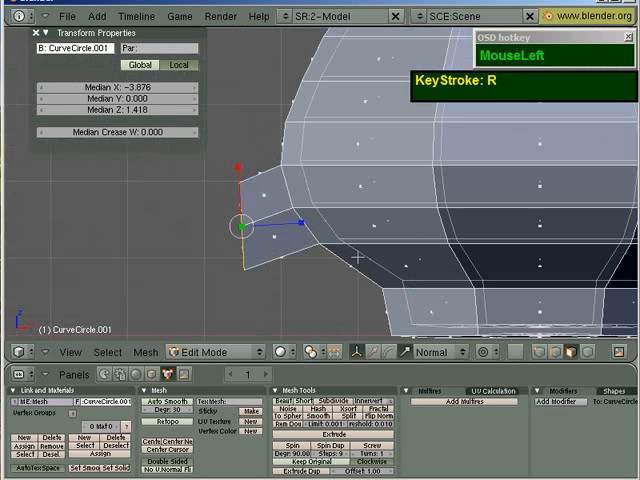
key("g")
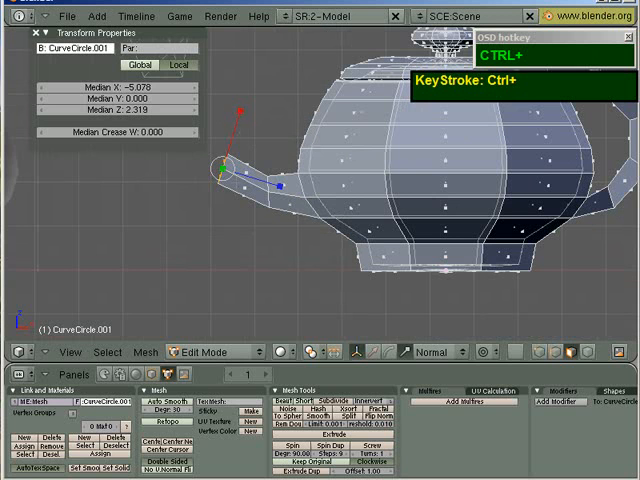
key("s")
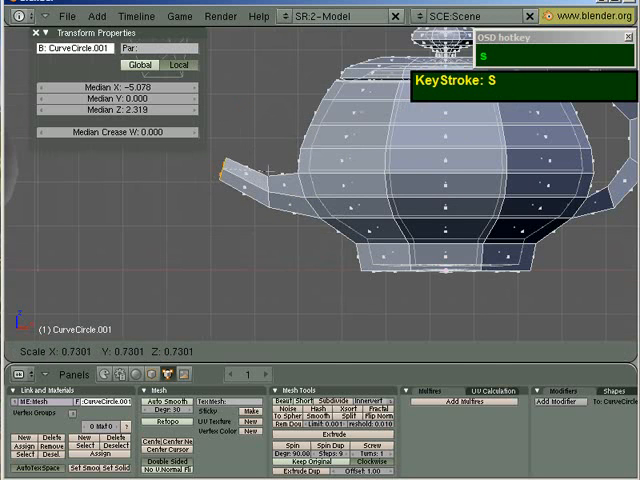
key("r")
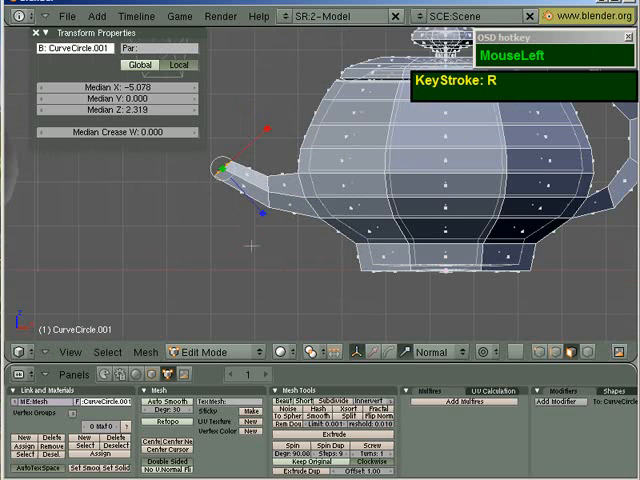